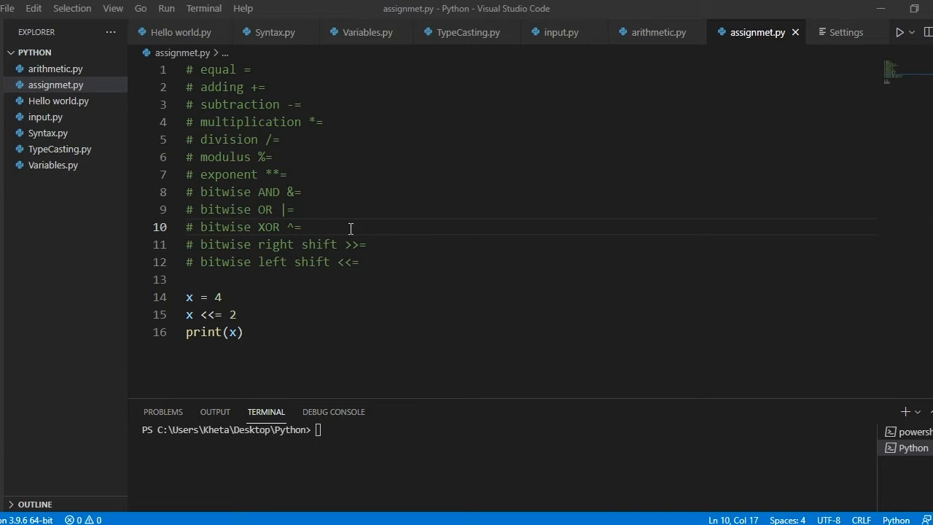
Create a new file named comparison.py in the Python folder and open it.
left_click(64, 52)
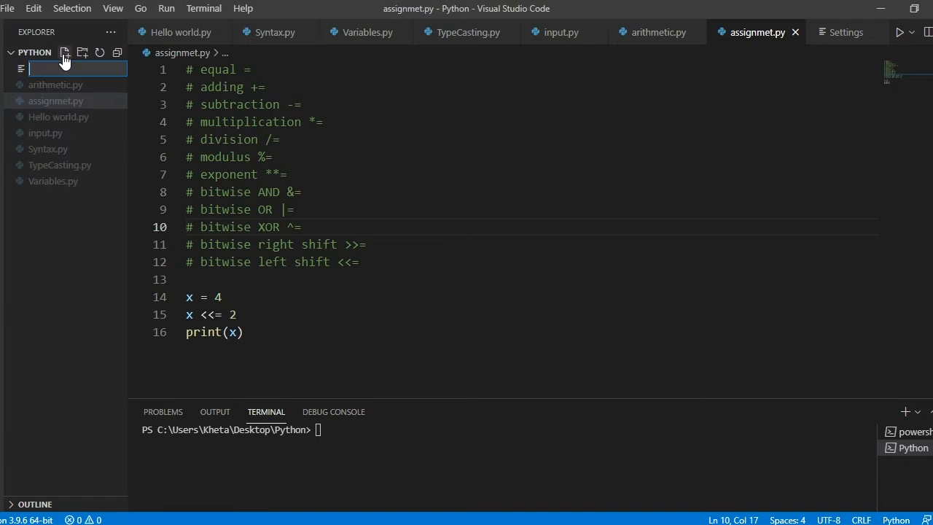
type("compa")
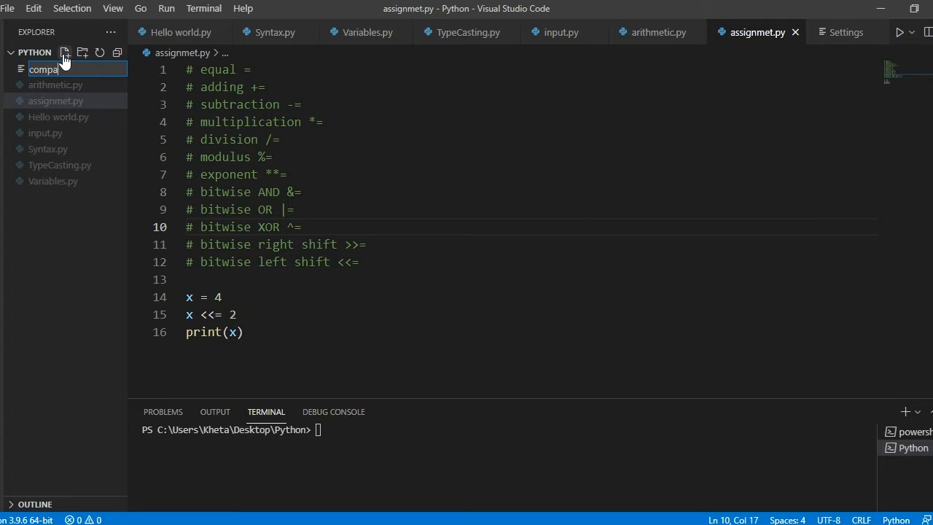
type("rosin")
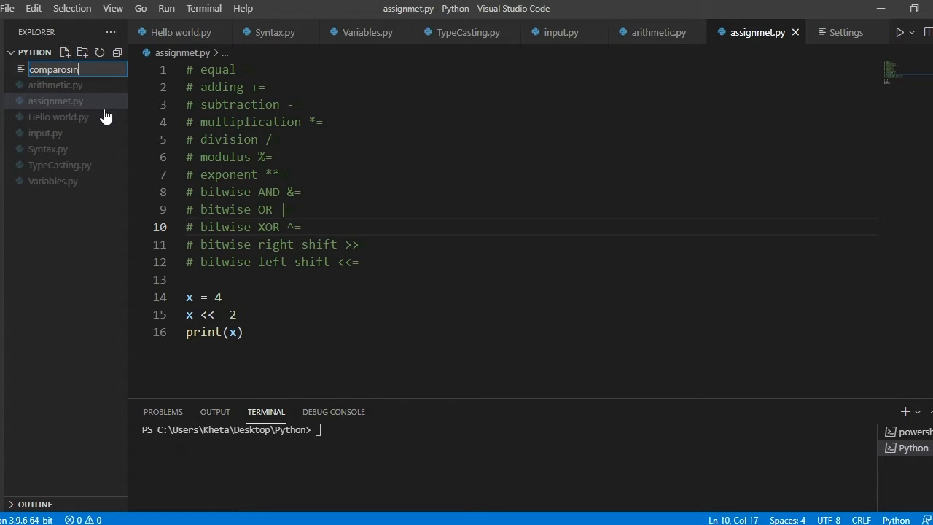
key("BackSpace")
type("ison.py")
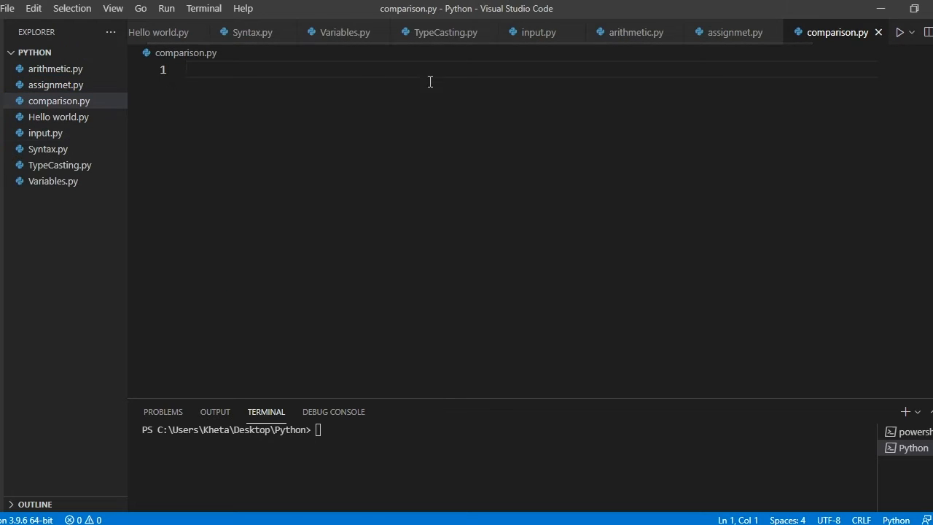
mouse_move(406, 81)
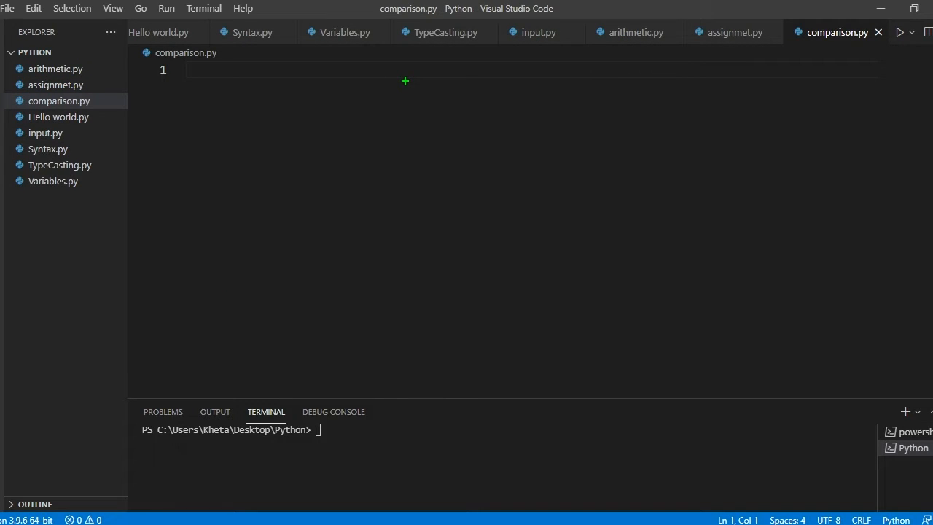
mouse_move(346, 58)
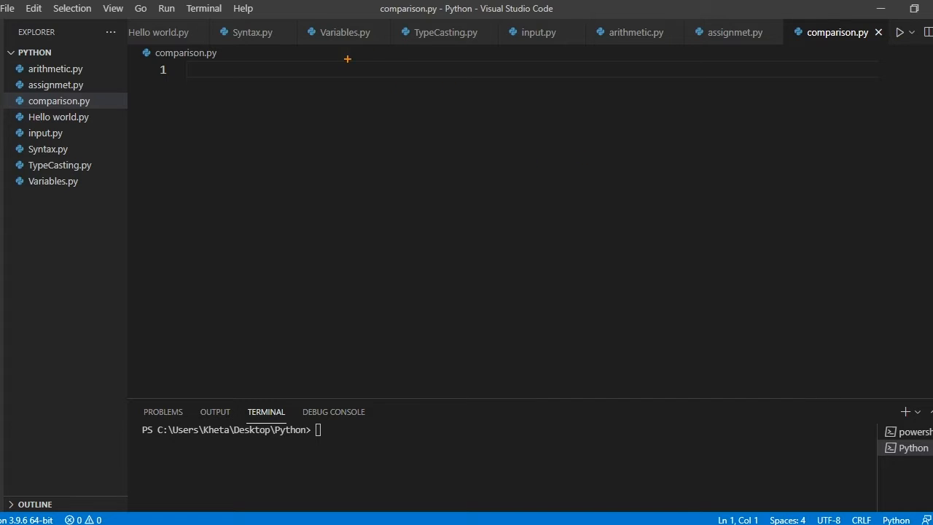
mouse_move(356, 128)
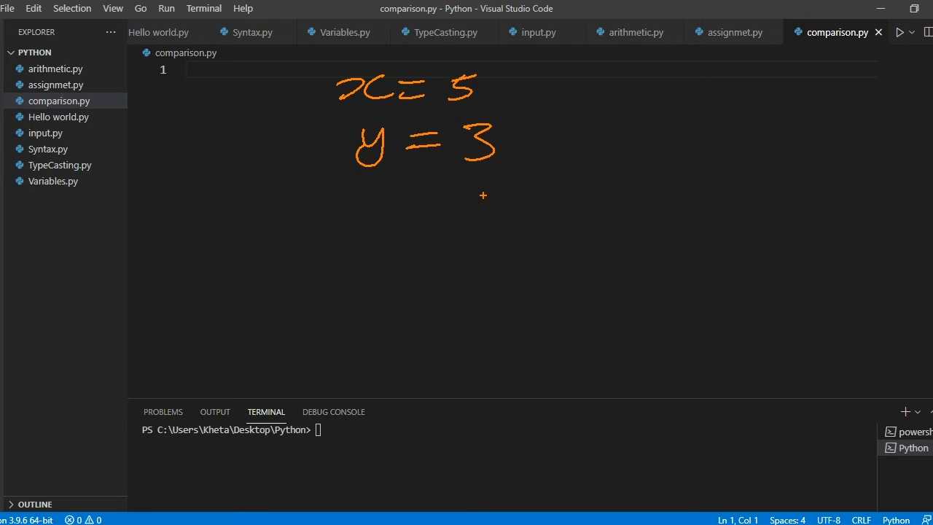
mouse_move(472, 204)
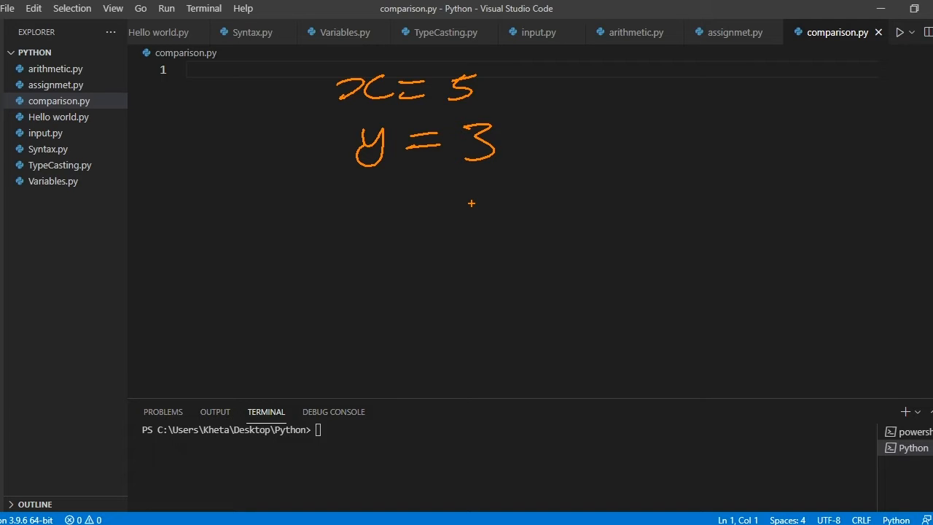
mouse_move(597, 143)
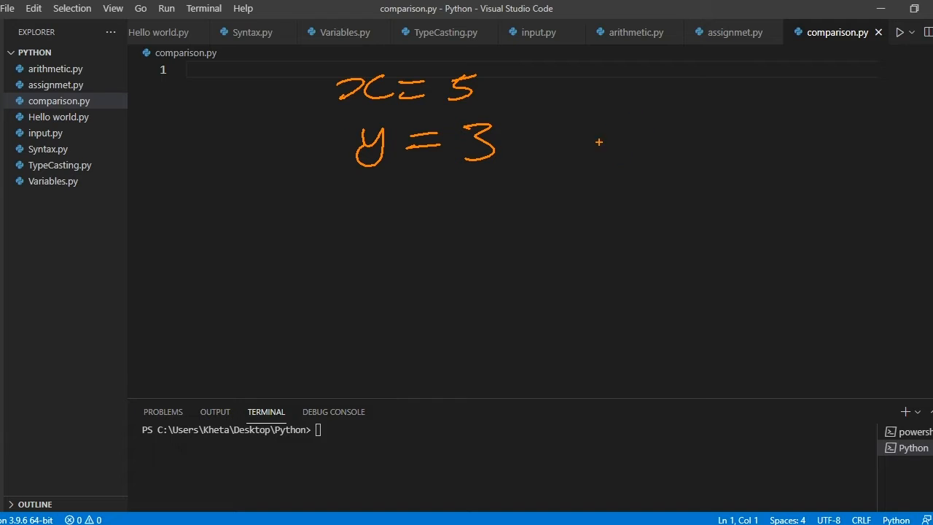
mouse_move(614, 131)
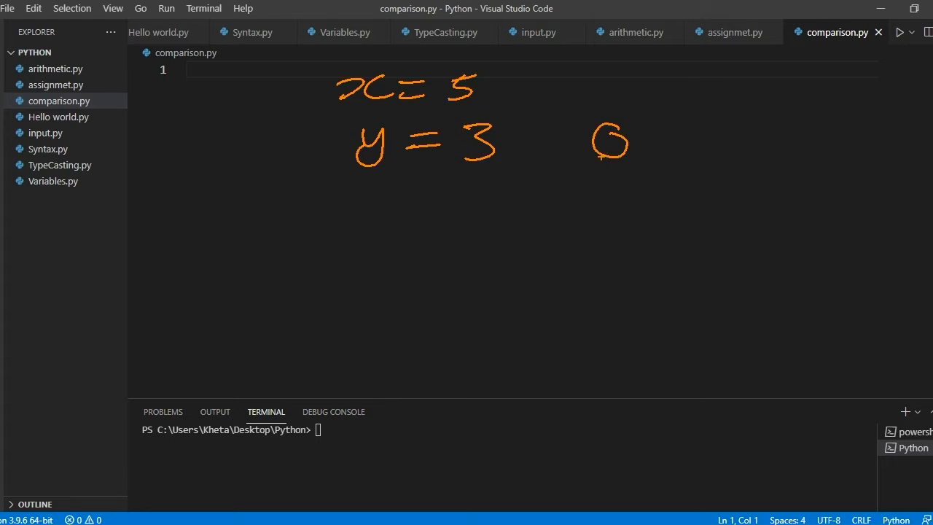
left_click_drag(318, 73, 513, 66)
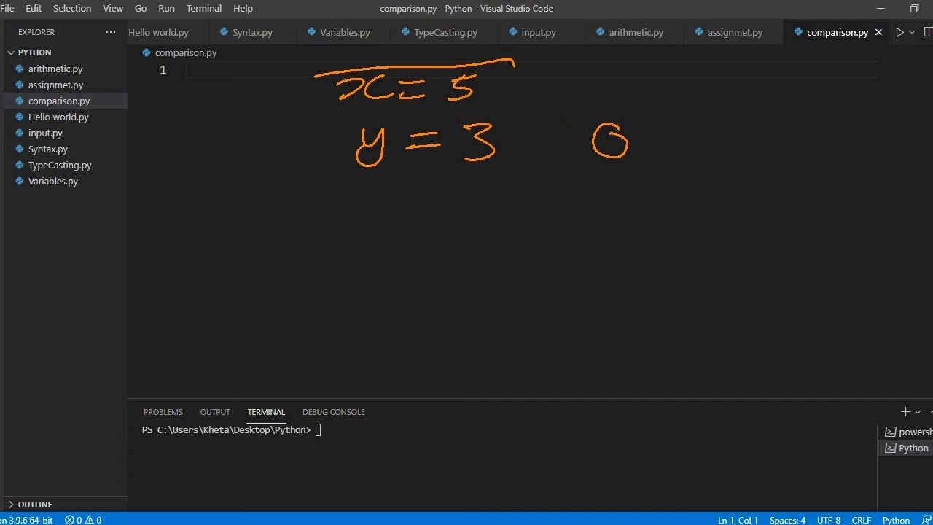
left_click_drag(320, 163, 510, 70)
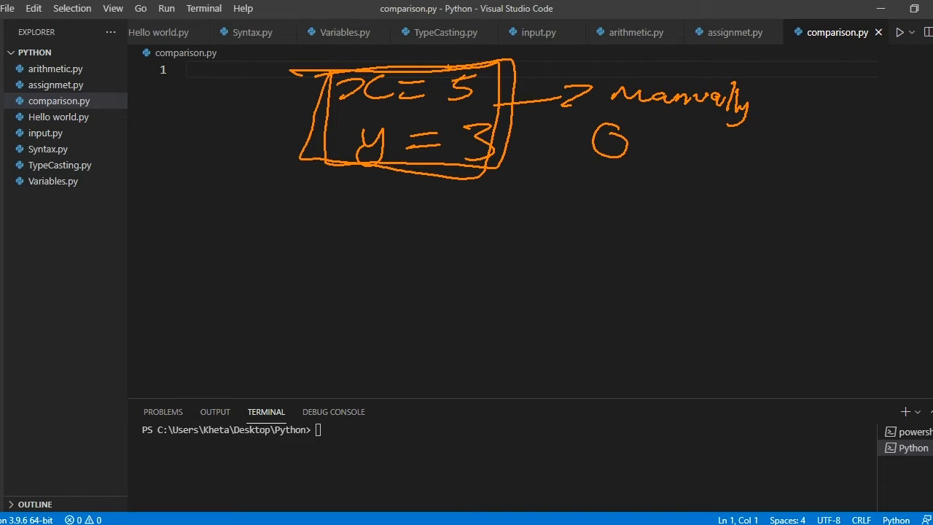
left_click_drag(372, 160, 349, 244)
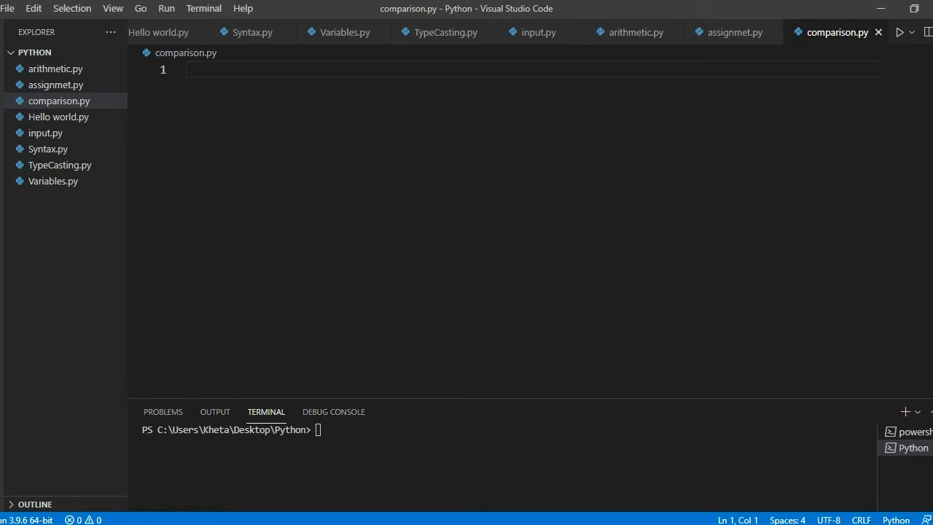
mouse_move(485, 155)
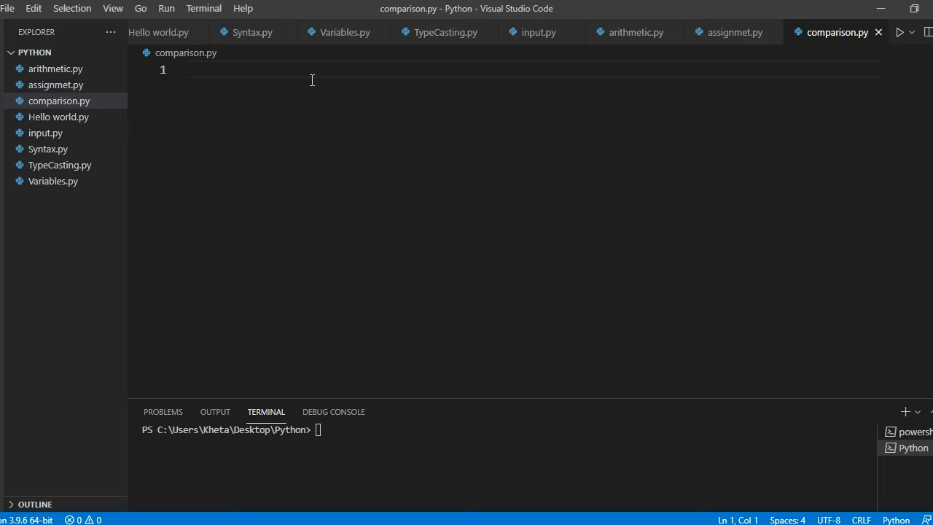
Write the comment '# equality ==' on line 1 and start a new line below it.
type("#")
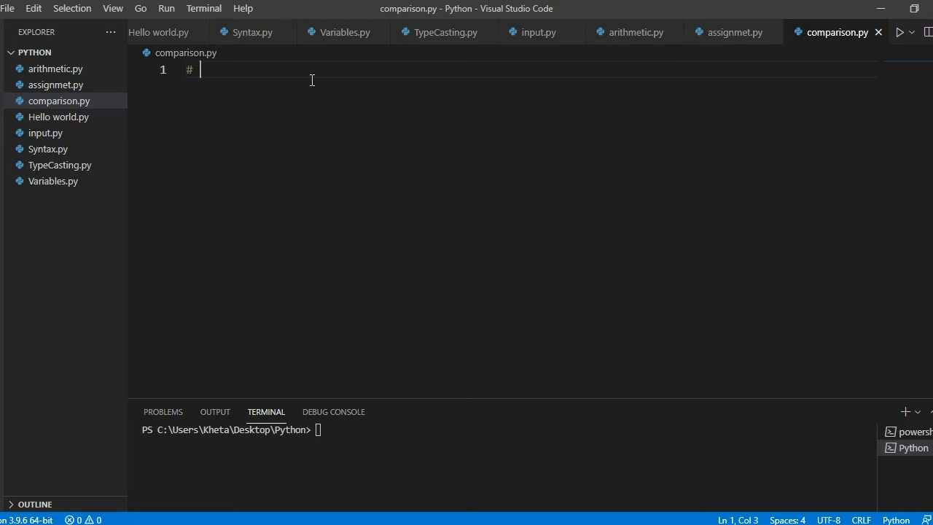
type("equalit")
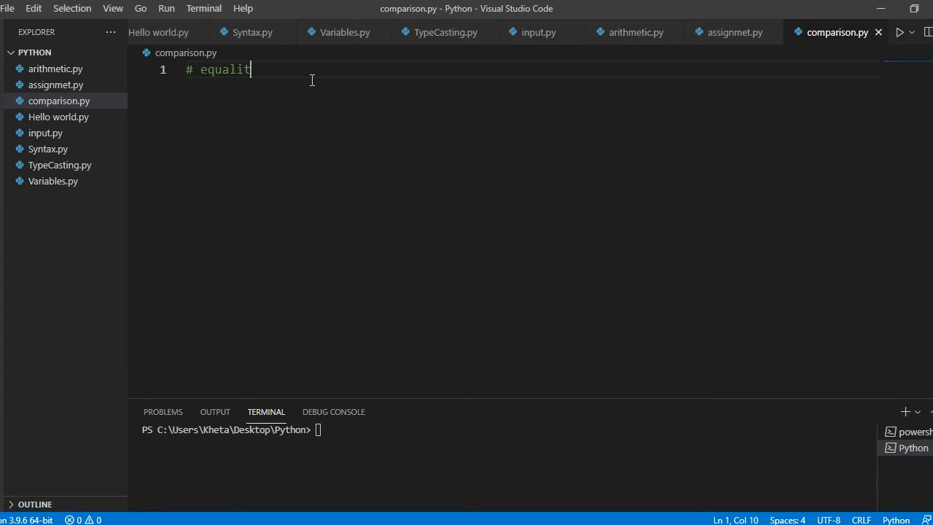
type("y ==")
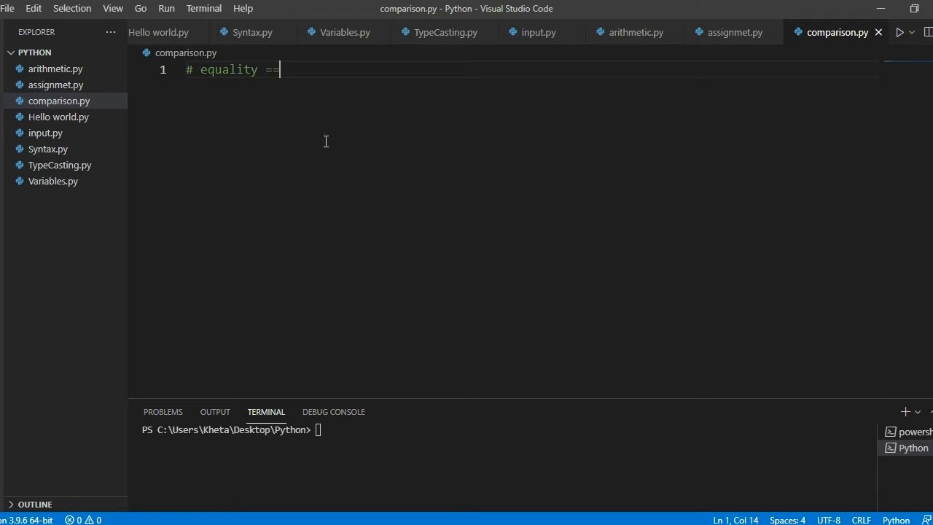
key("Backspace")
type("x =")
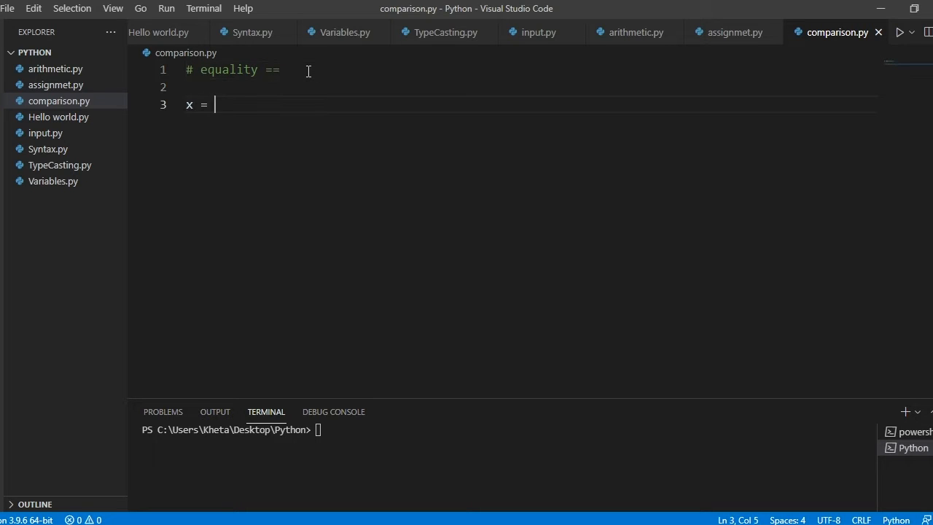
Write x = 5, y = 3, x = y, then print(x) and print(y).
type("5")
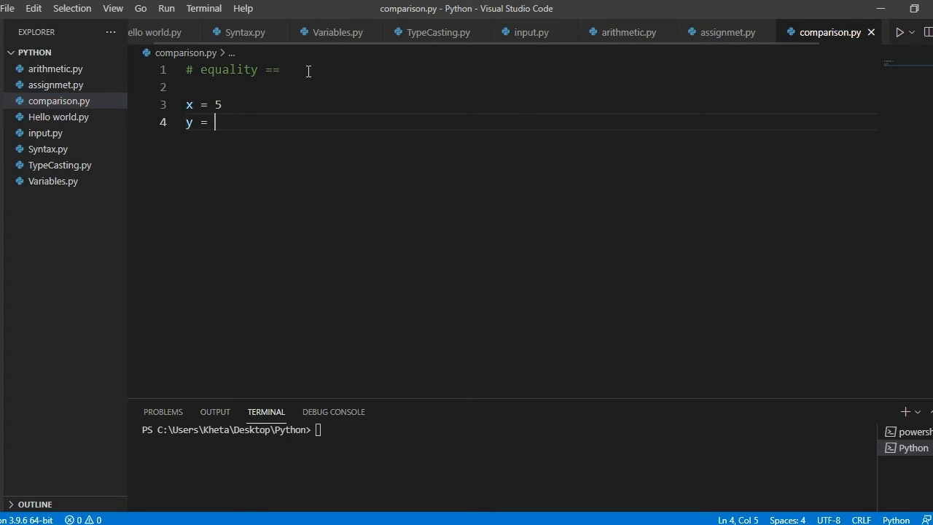
type("3")
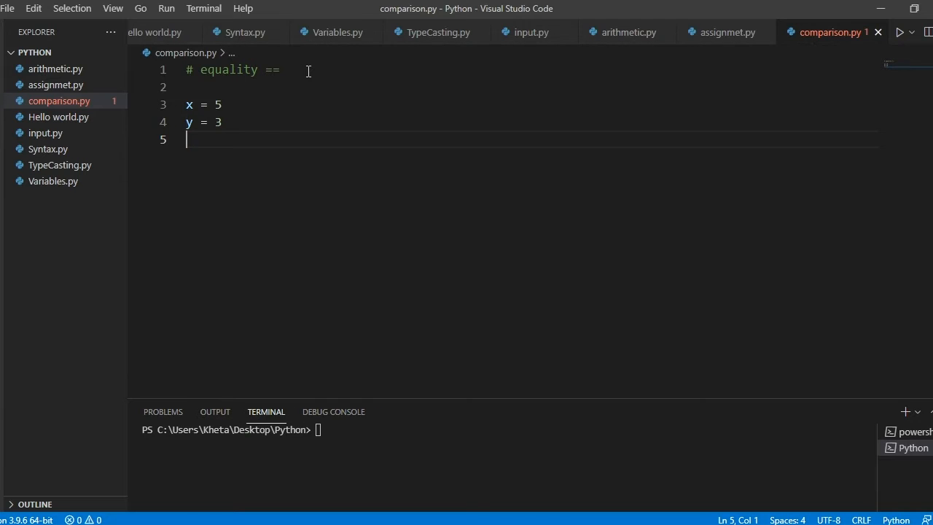
type("x = y")
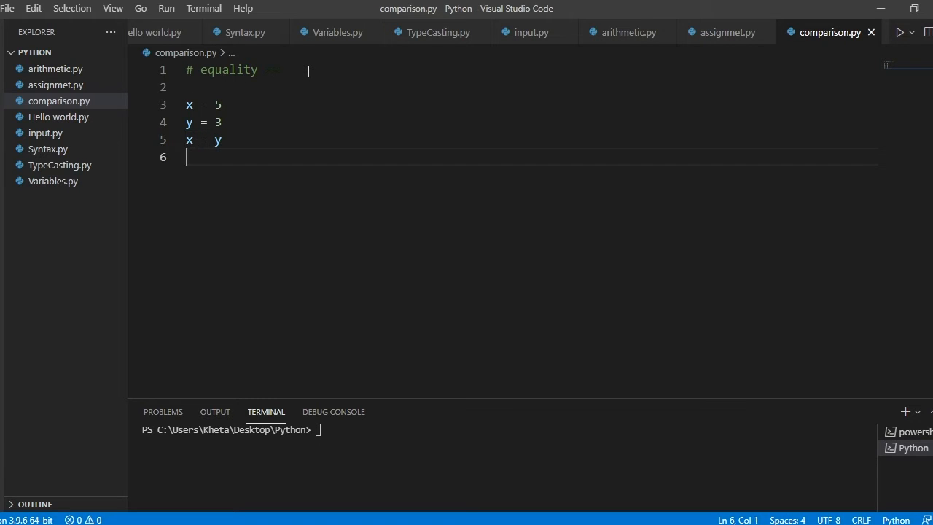
type("print(x)")
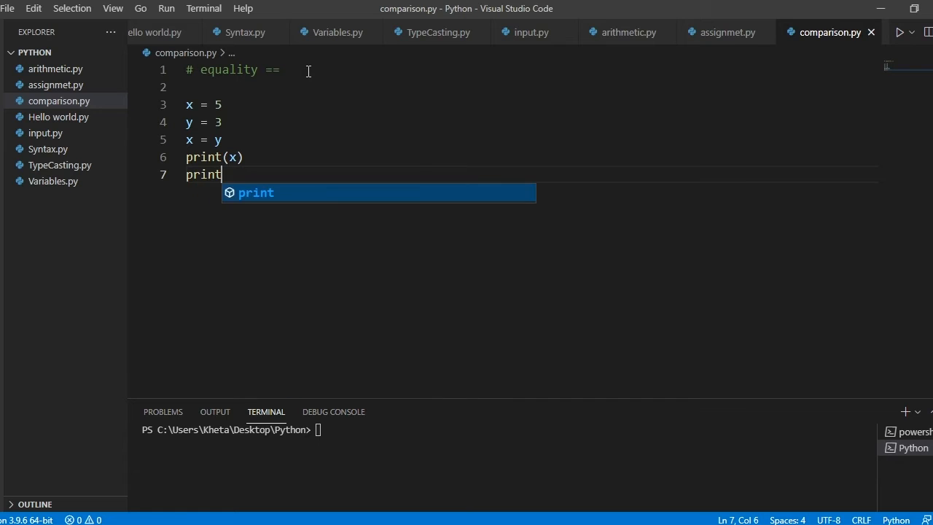
type("(y)")
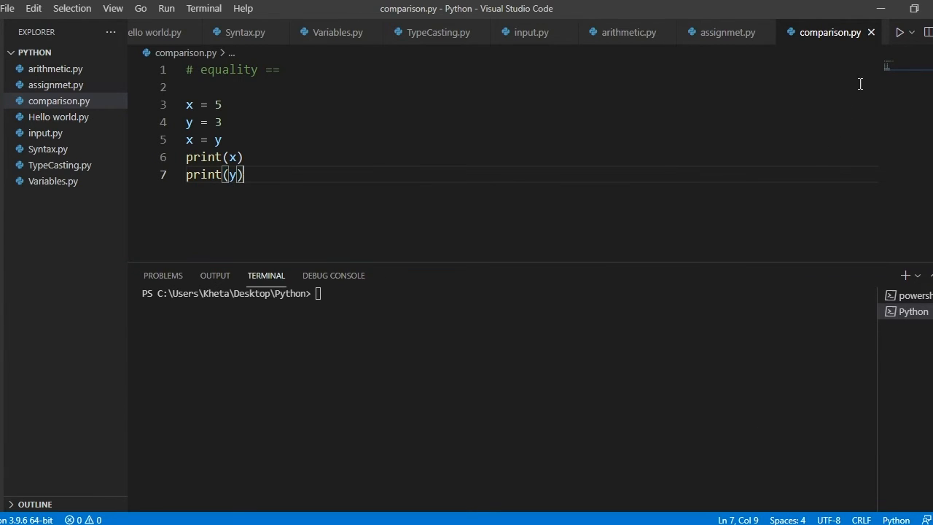
Run comparison.py, which prints 3 twice, and select the x = y line.
left_click(899, 32)
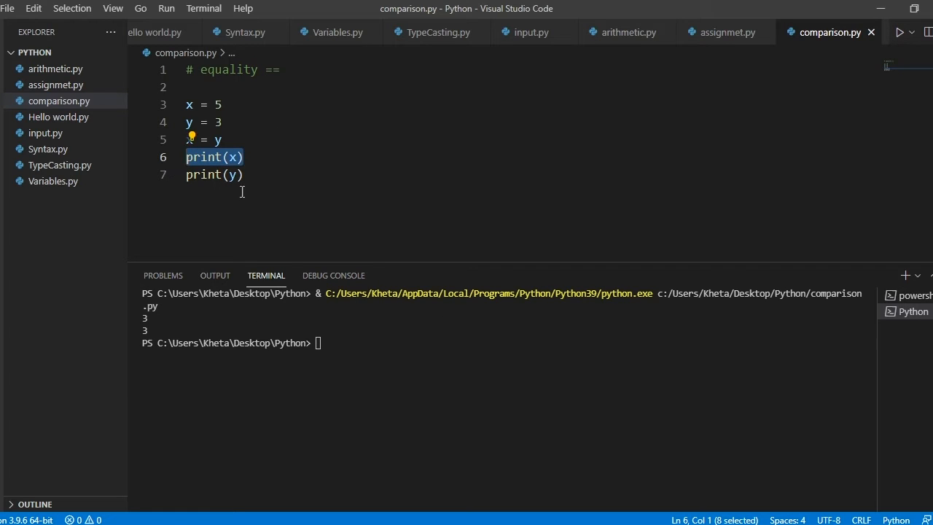
left_click(233, 175)
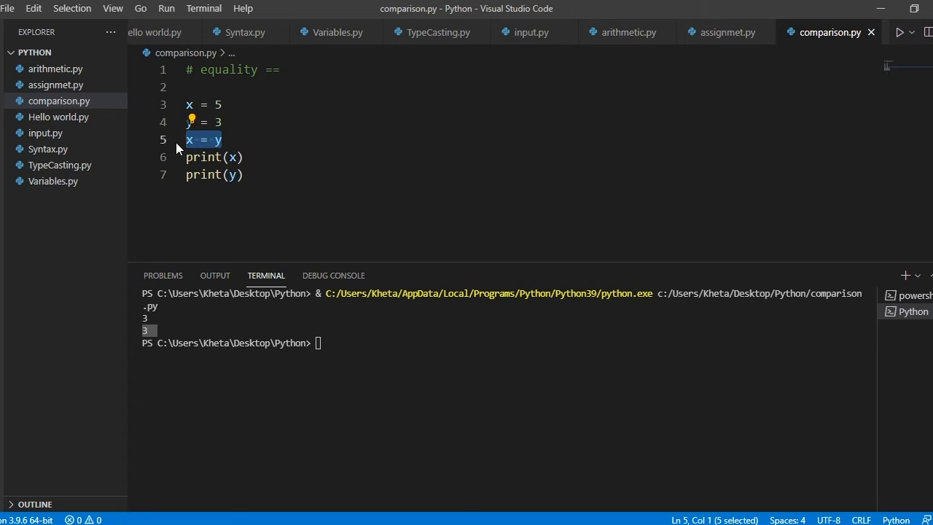
left_click(227, 140)
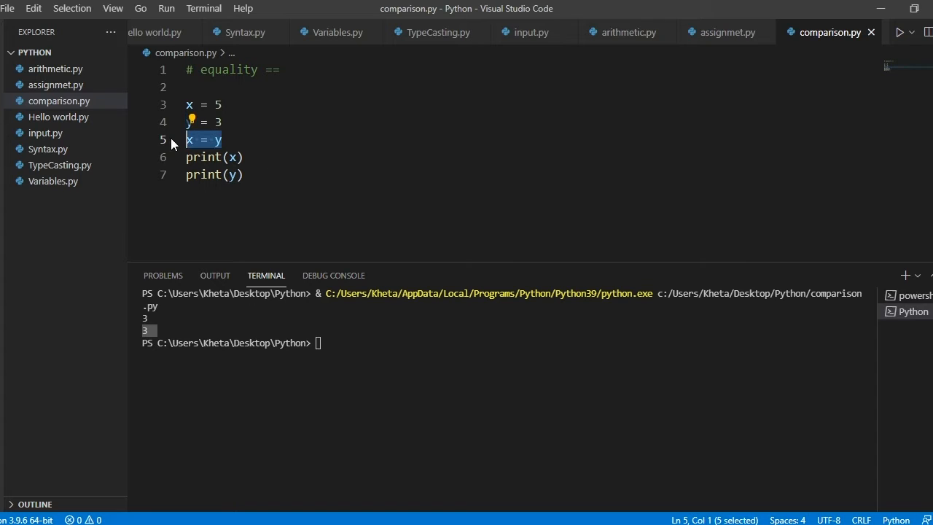
Remove the x = y line and insert a blank line above the equality comment.
key("Delete")
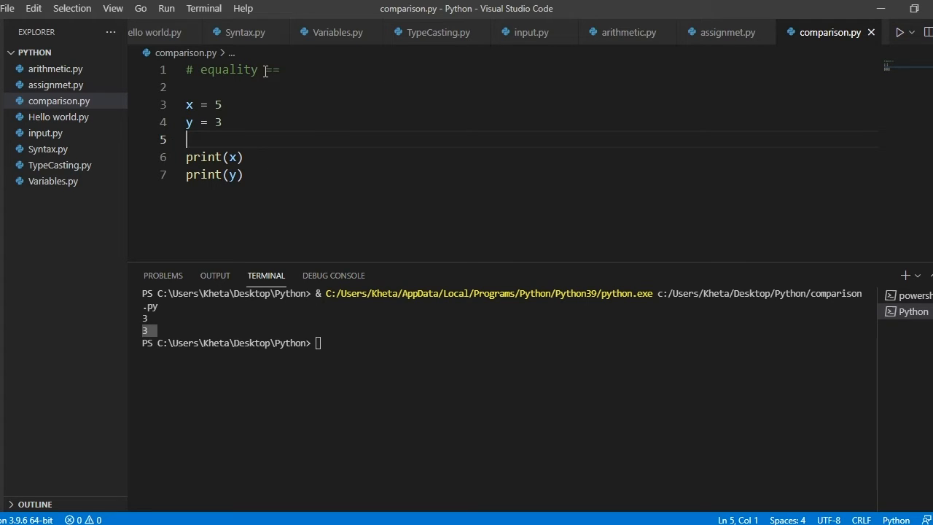
left_click(235, 158)
type(" == y")
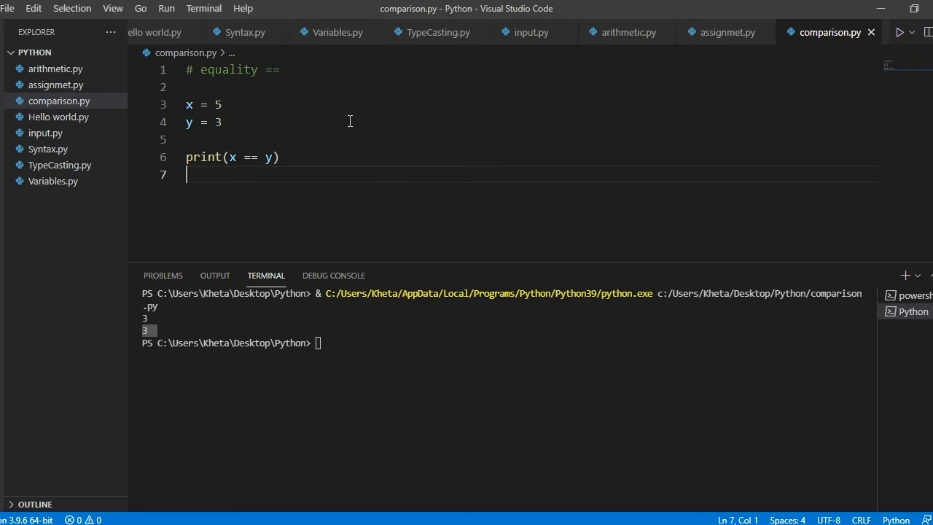
left_click(343, 87)
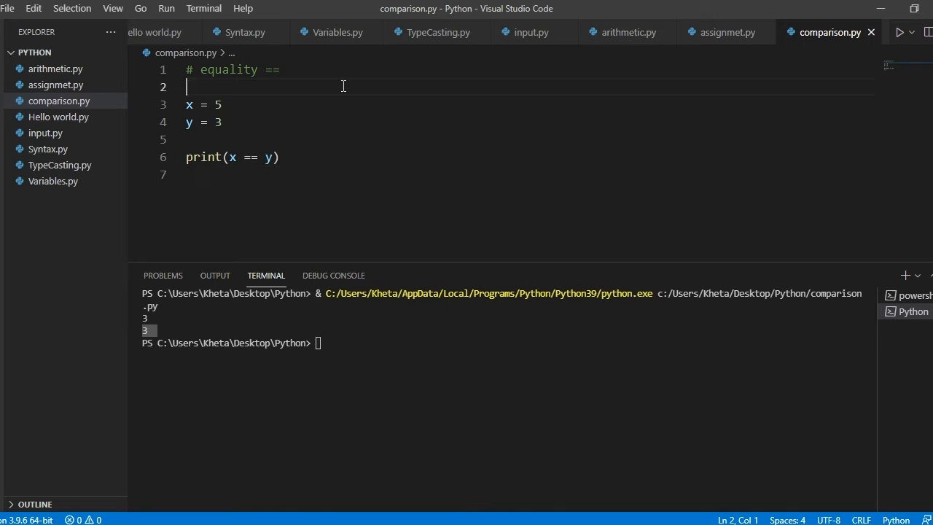
left_click(187, 70)
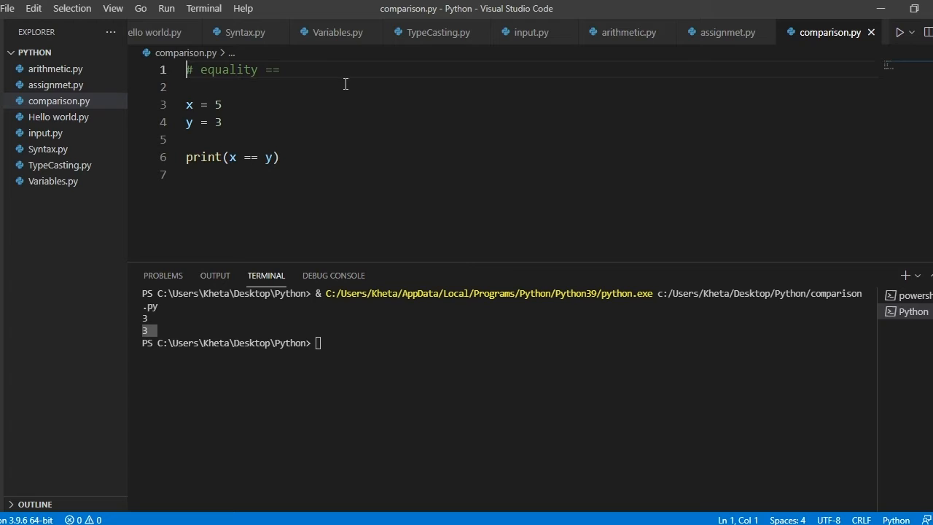
key("Enter")
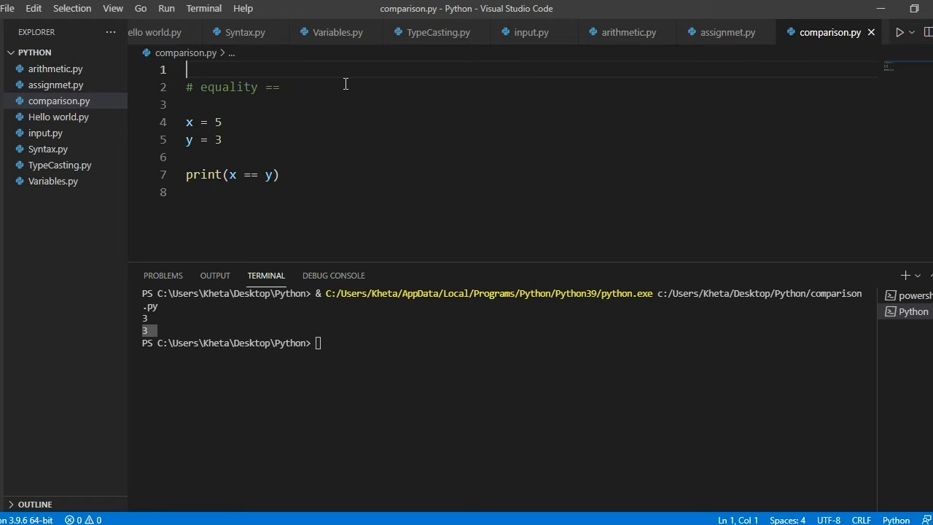
Write the heading comment '# Boolean : True or False' on the new first line.
type("# Bol")
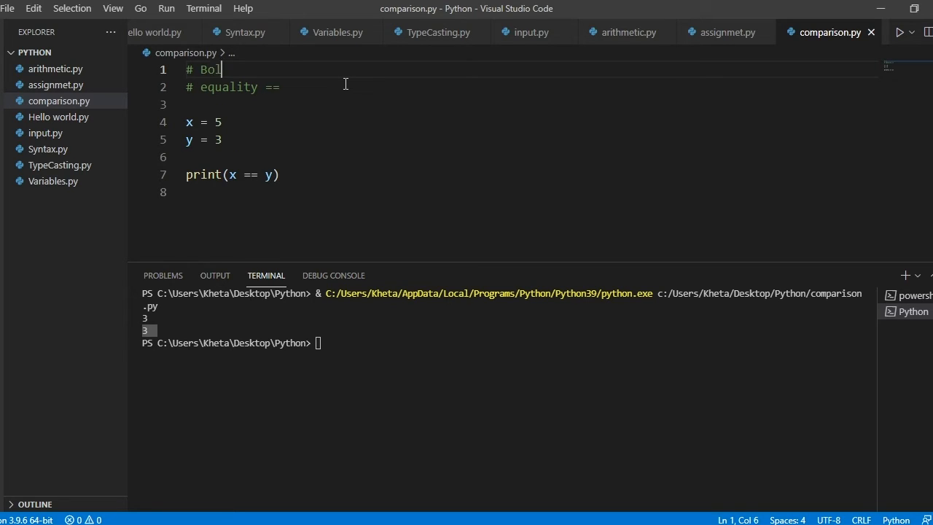
type("ean")
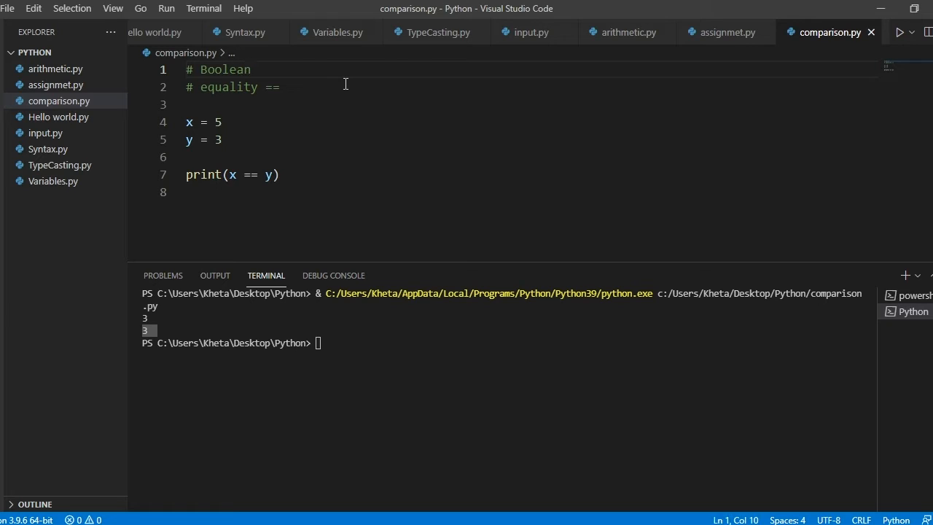
type(": True or False")
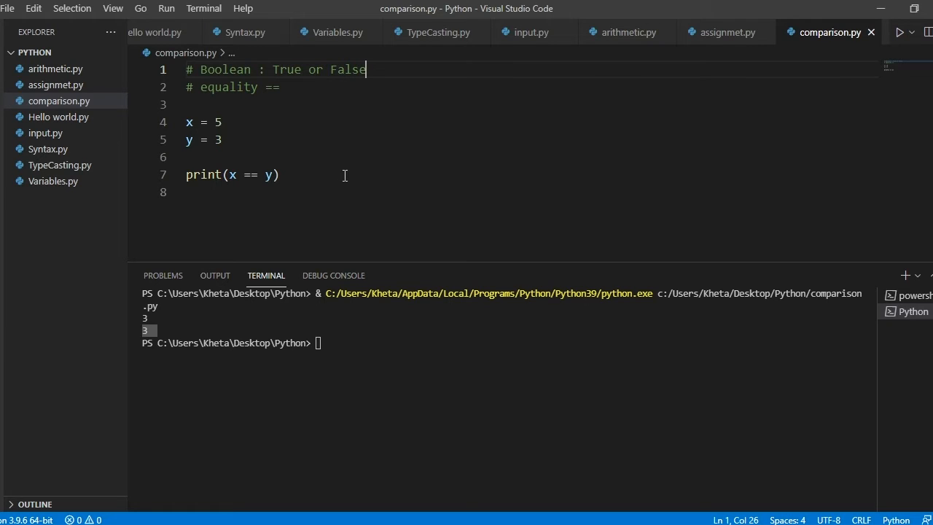
mouse_move(376, 314)
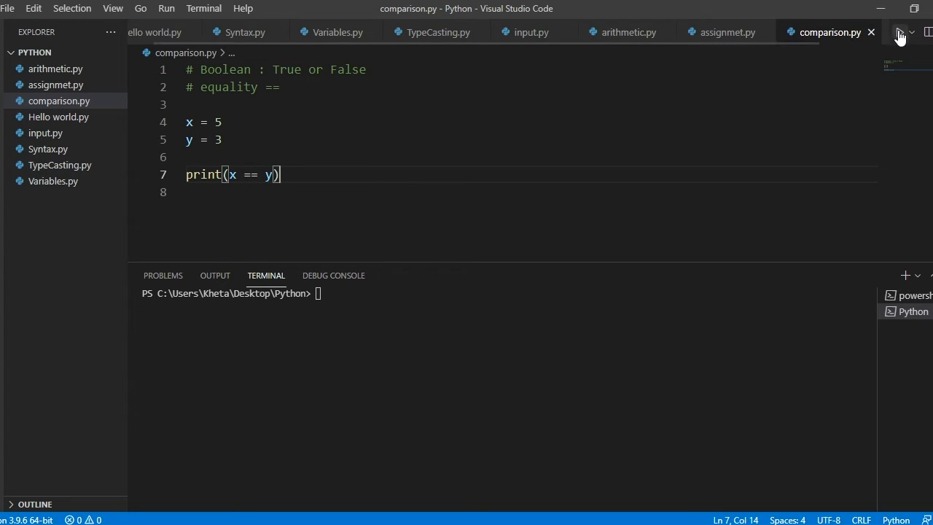
Run to see False for x == y, change y to 5 and run again to get True.
left_click(901, 35)
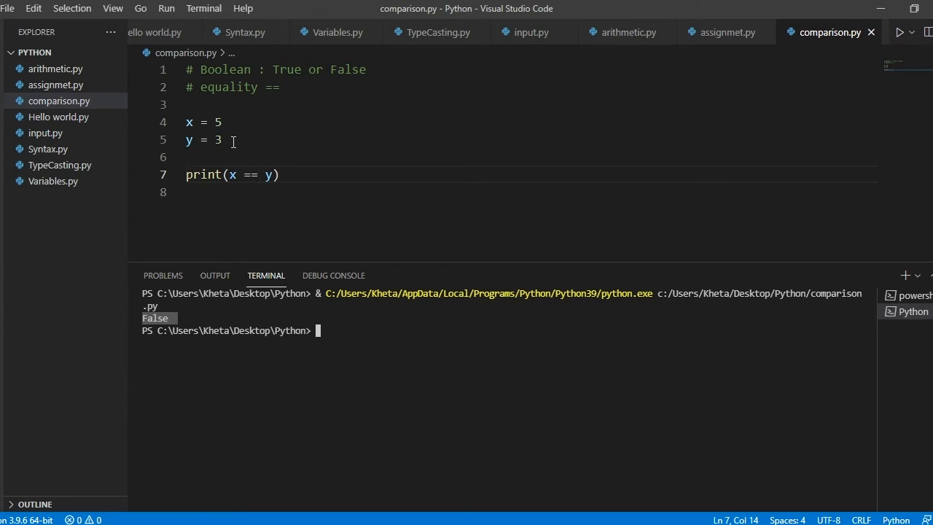
type("5")
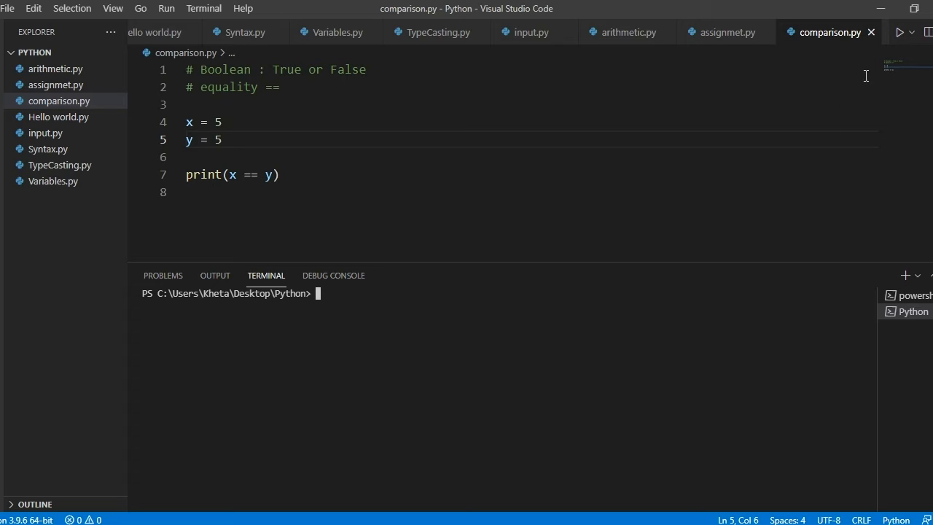
mouse_move(901, 32)
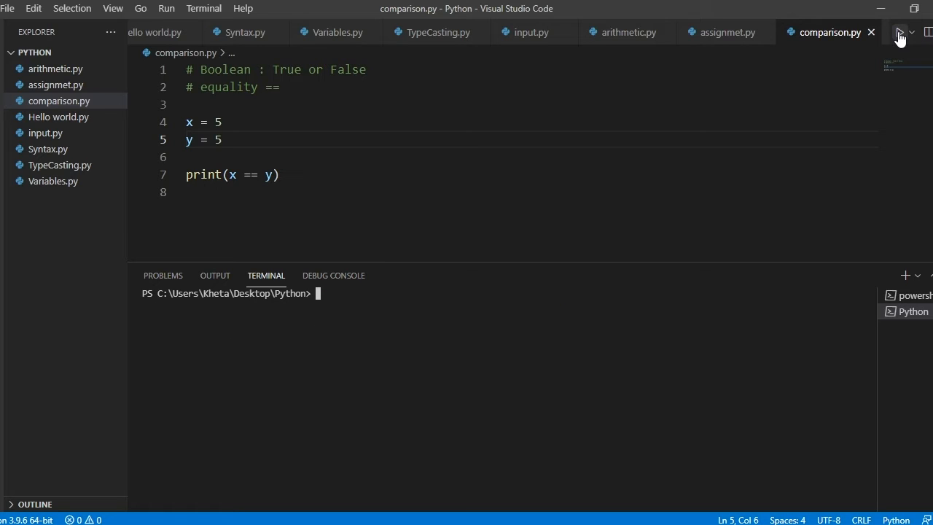
left_click(900, 32)
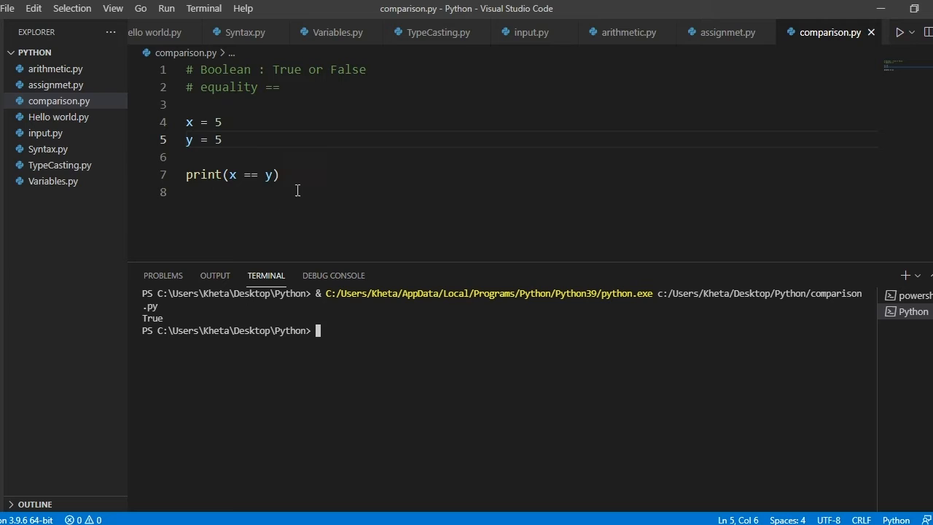
double_click(152, 318)
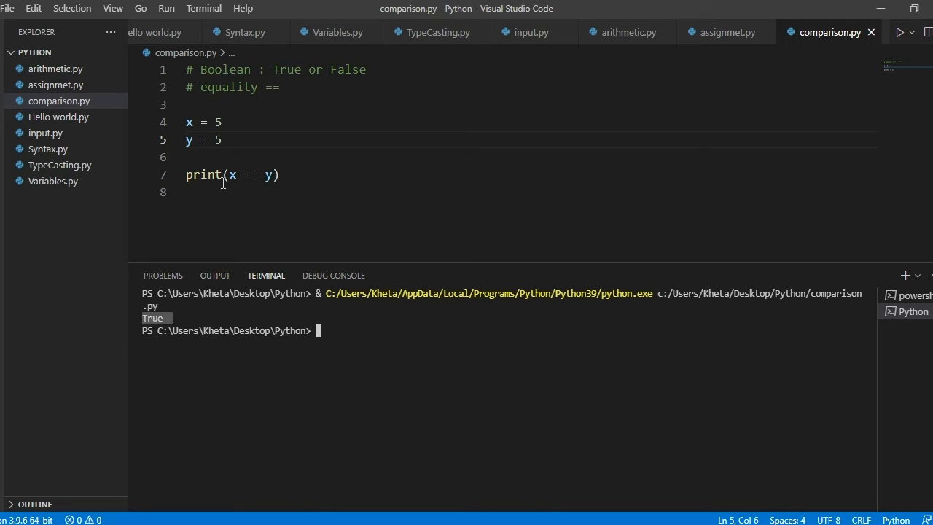
left_click_drag(186, 123, 221, 140)
type("#")
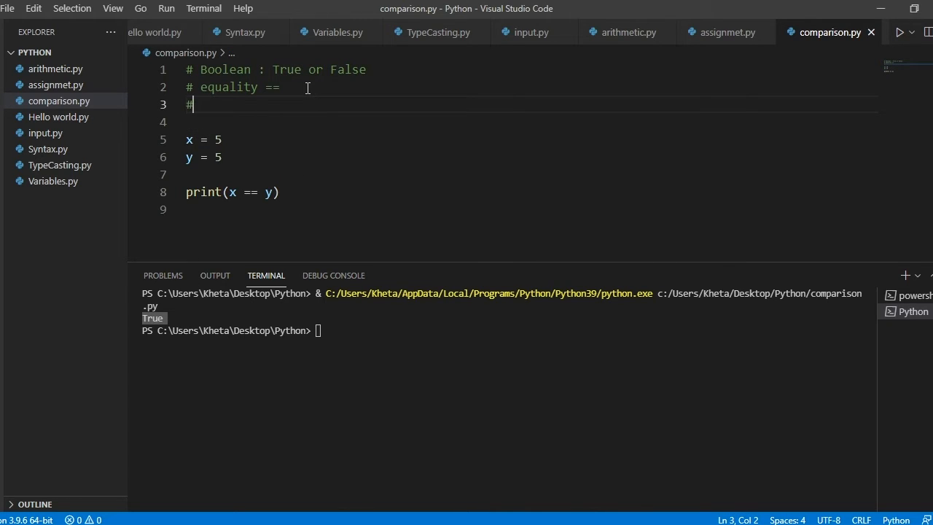
Add the comment '# not equal !=' on line 3.
type("not e")
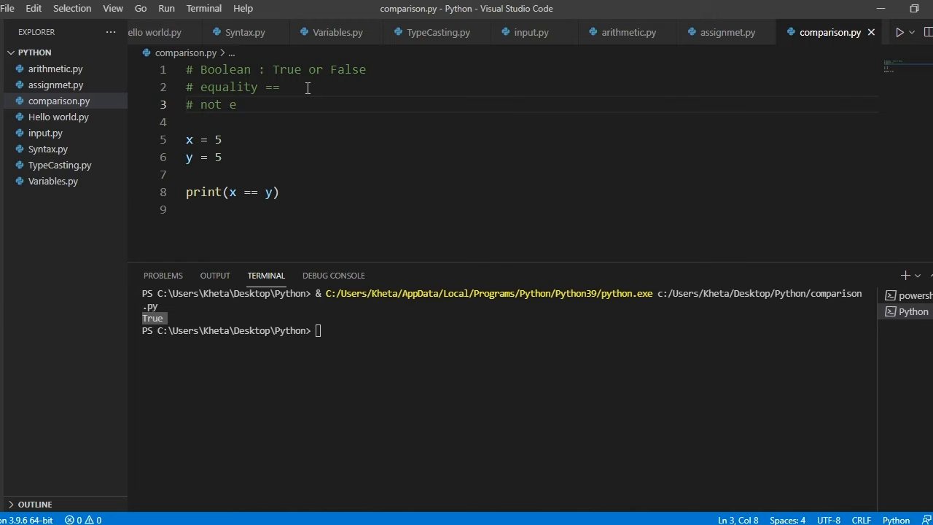
type("qual")
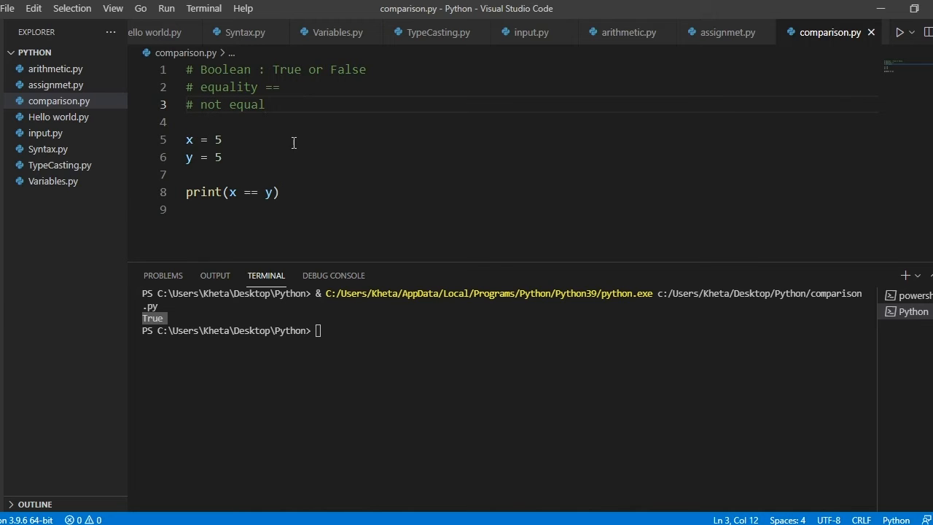
type("!=")
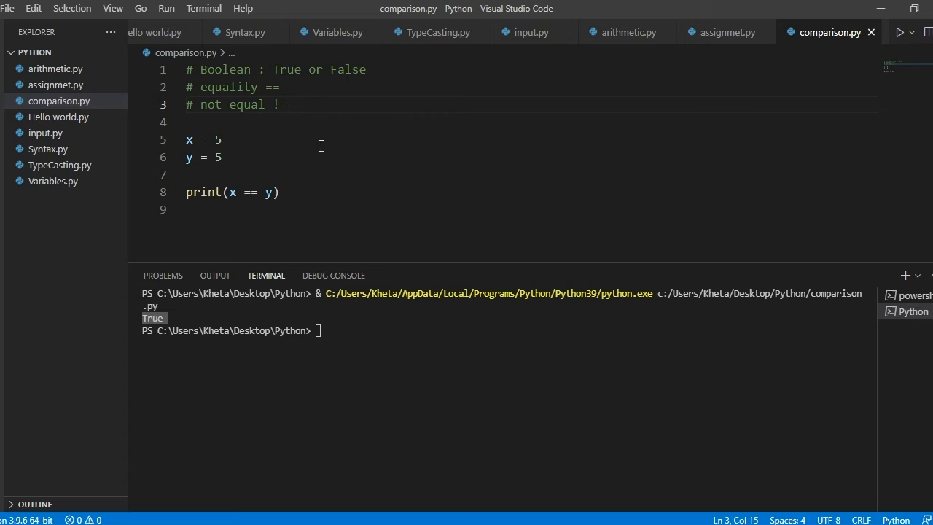
Replace == with != so the print statement tests x != y.
double_click(280, 105)
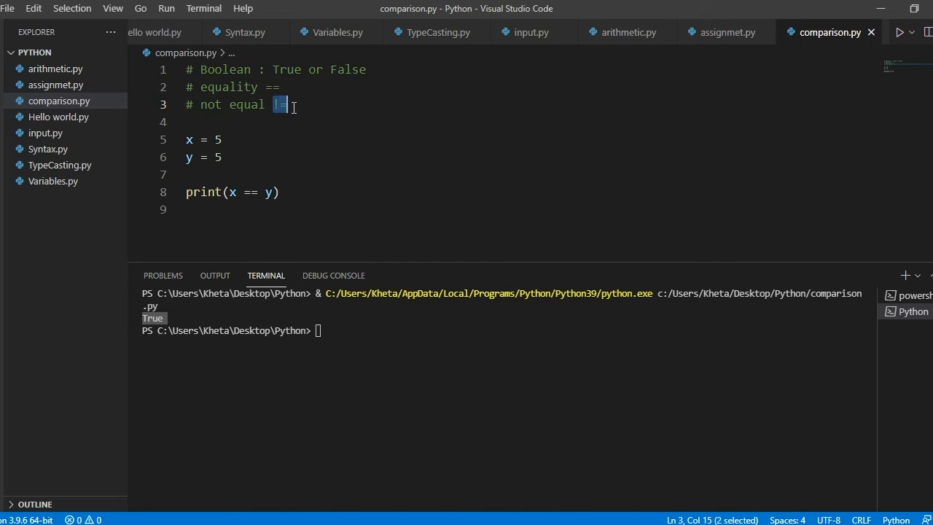
left_click(280, 105)
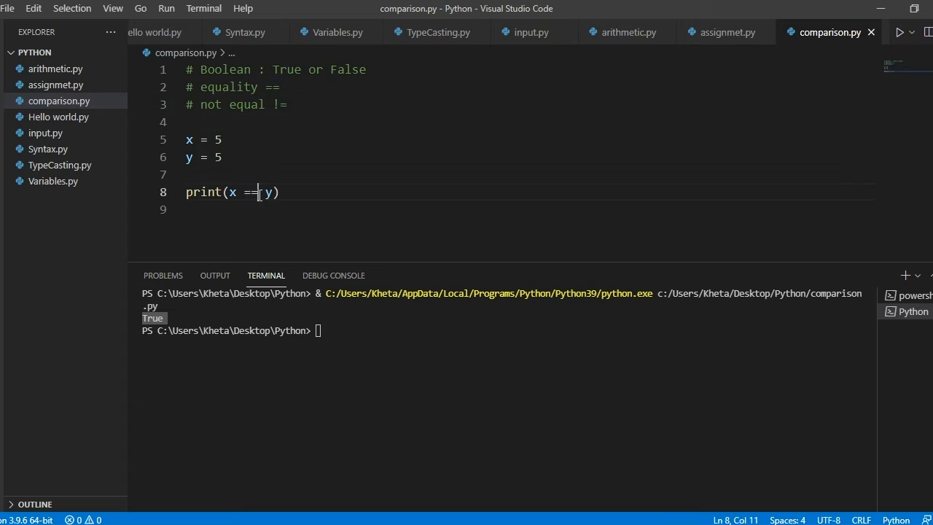
type("!=")
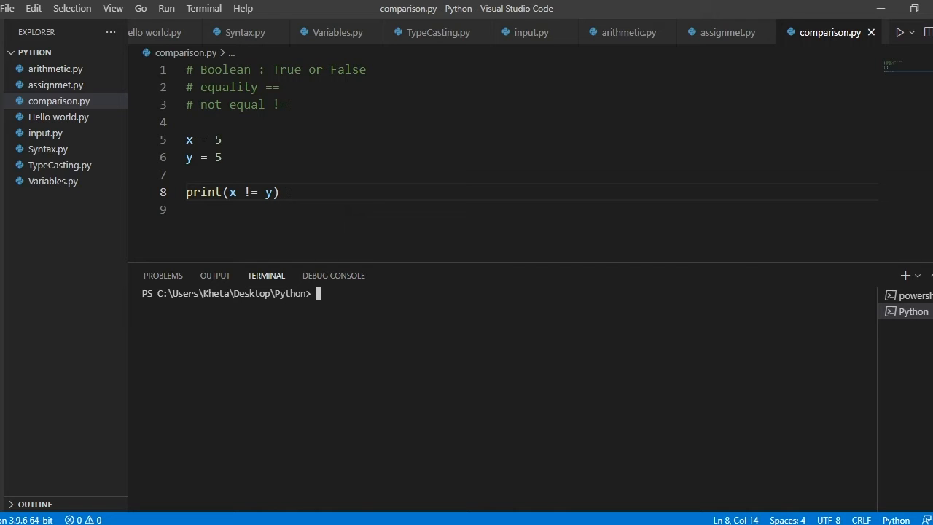
mouse_move(901, 33)
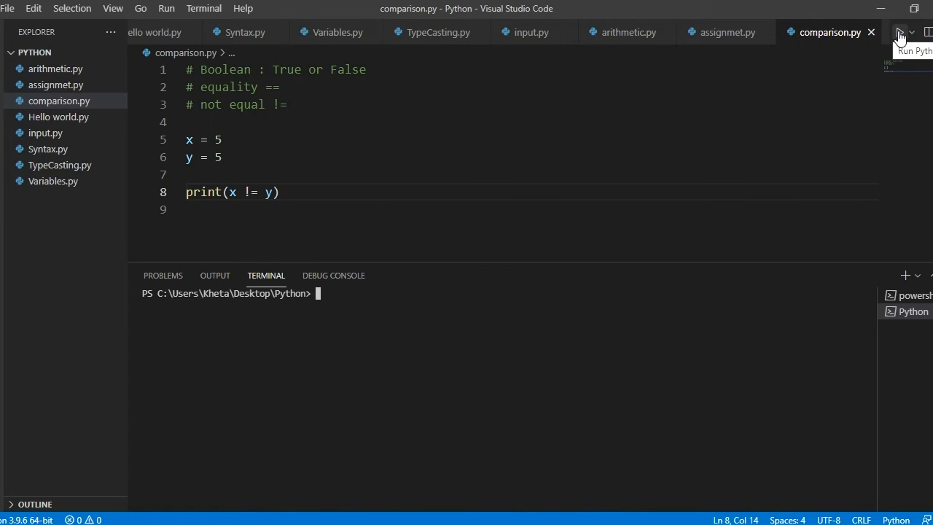
Run the script, which prints False for x != y with x and y both 5.
left_click(900, 32)
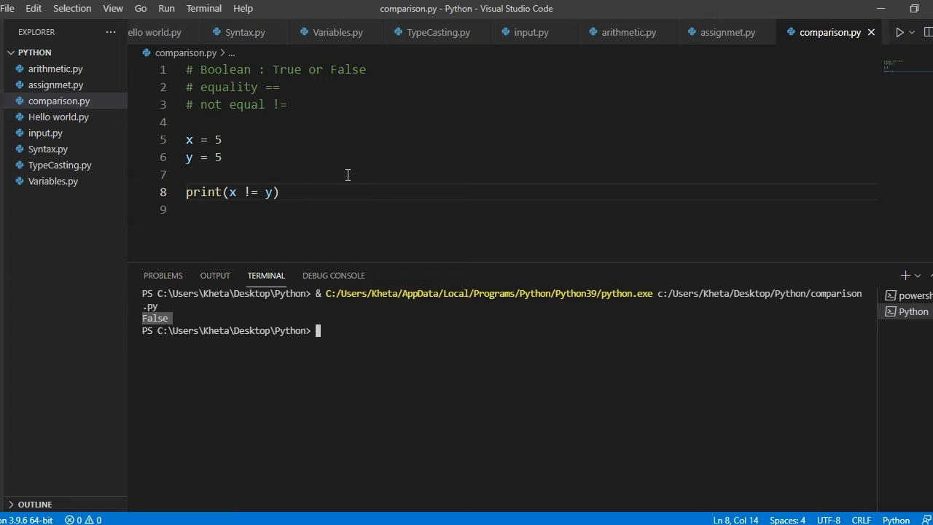
mouse_move(338, 186)
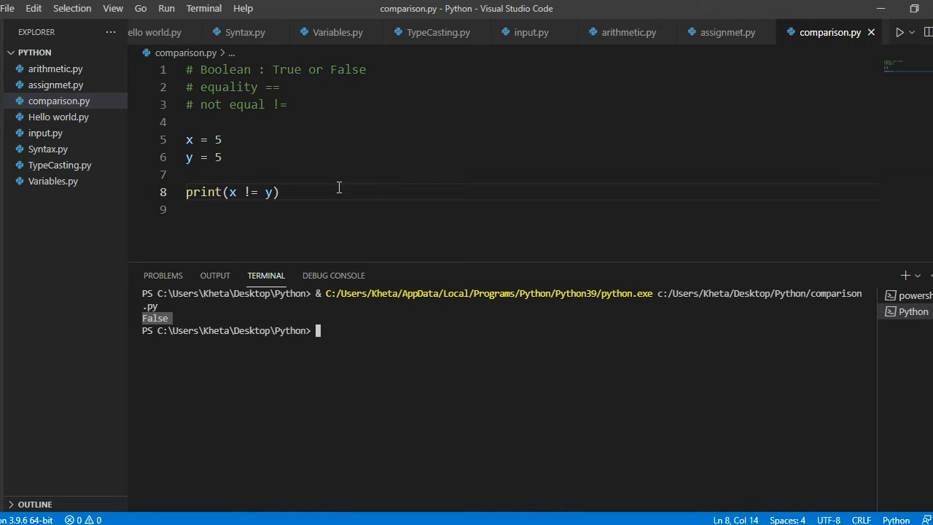
mouse_move(230, 195)
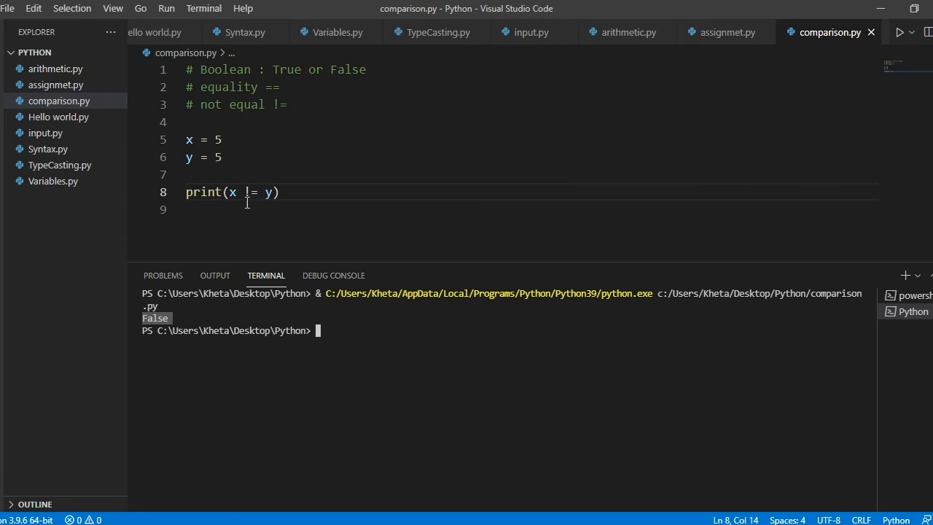
mouse_move(271, 192)
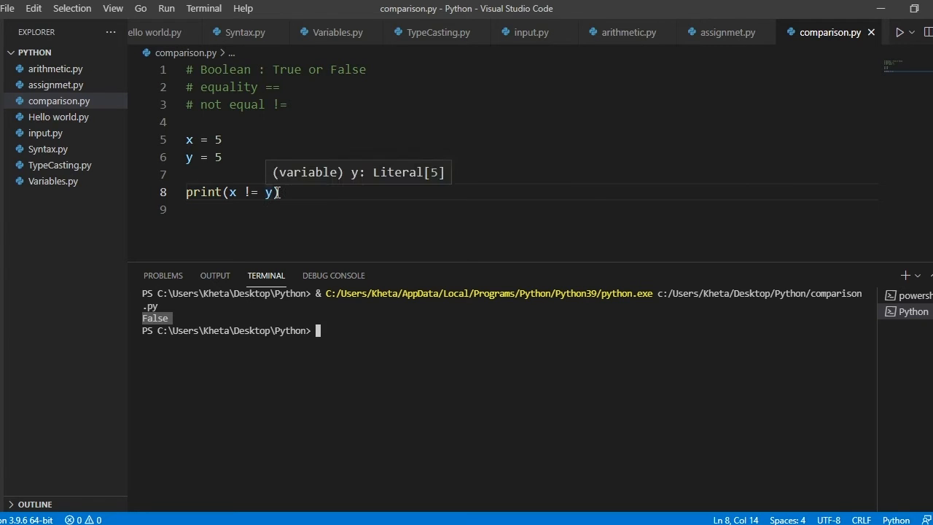
mouse_move(303, 212)
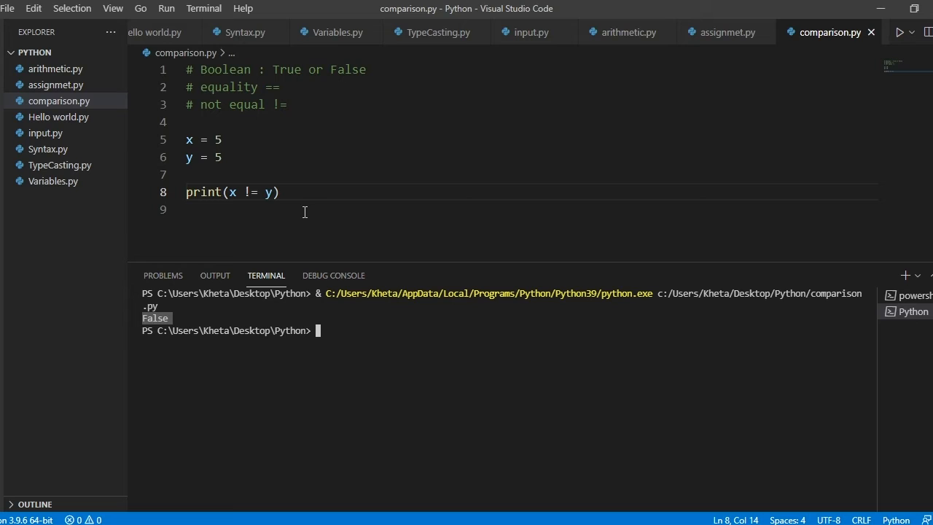
mouse_move(297, 216)
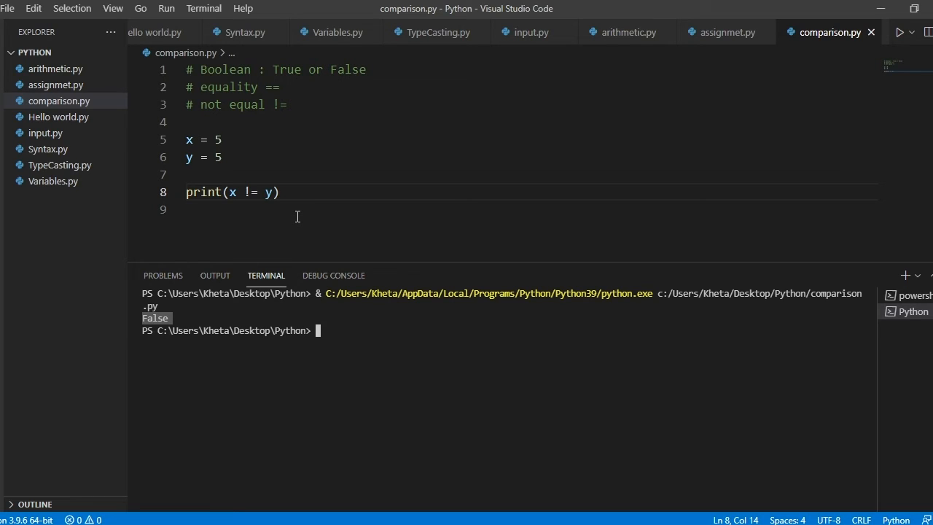
left_click(198, 87)
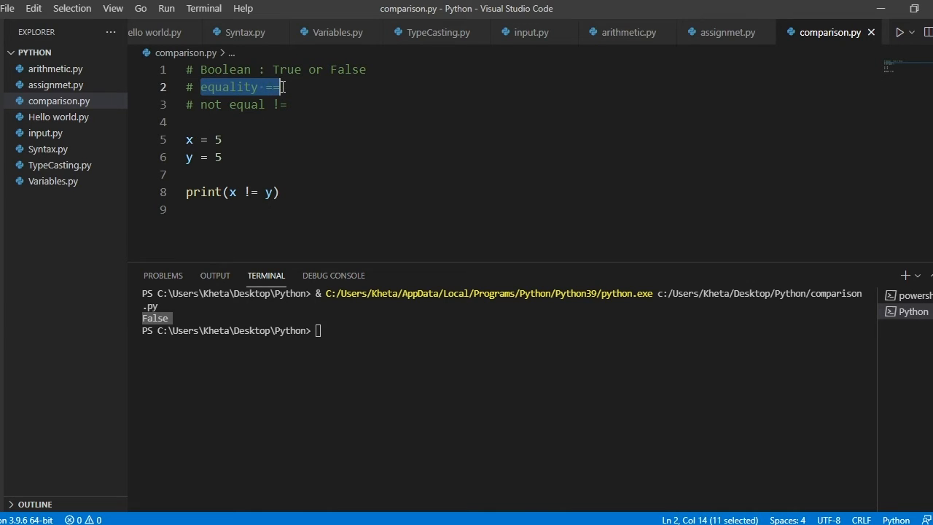
mouse_move(262, 134)
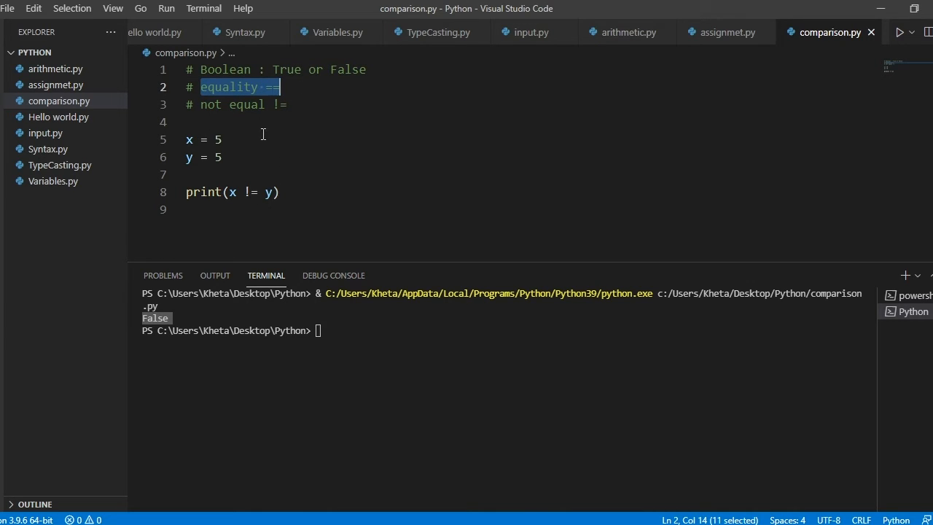
mouse_move(294, 92)
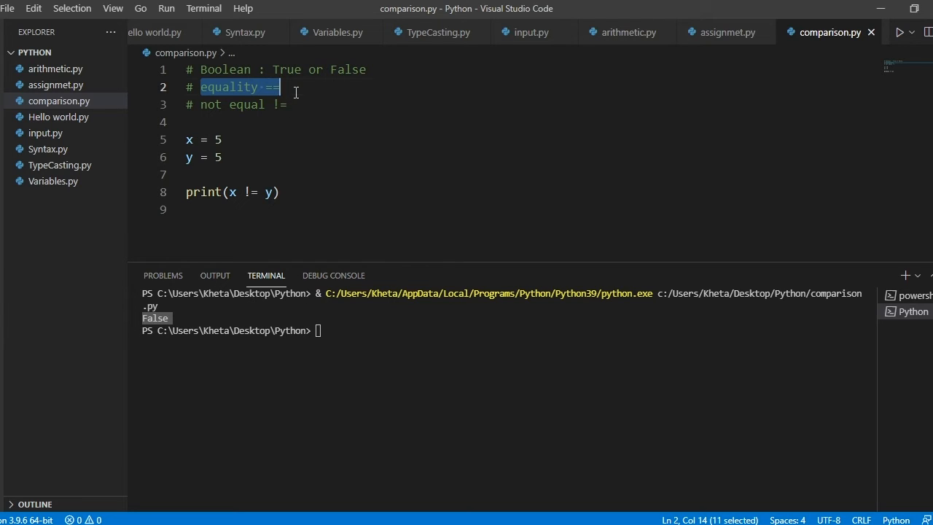
left_click(234, 181)
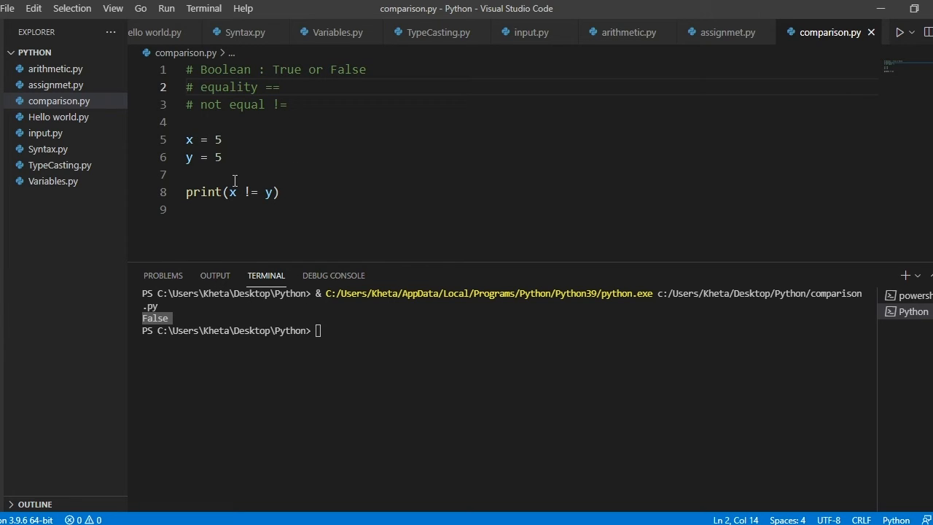
left_click(280, 88)
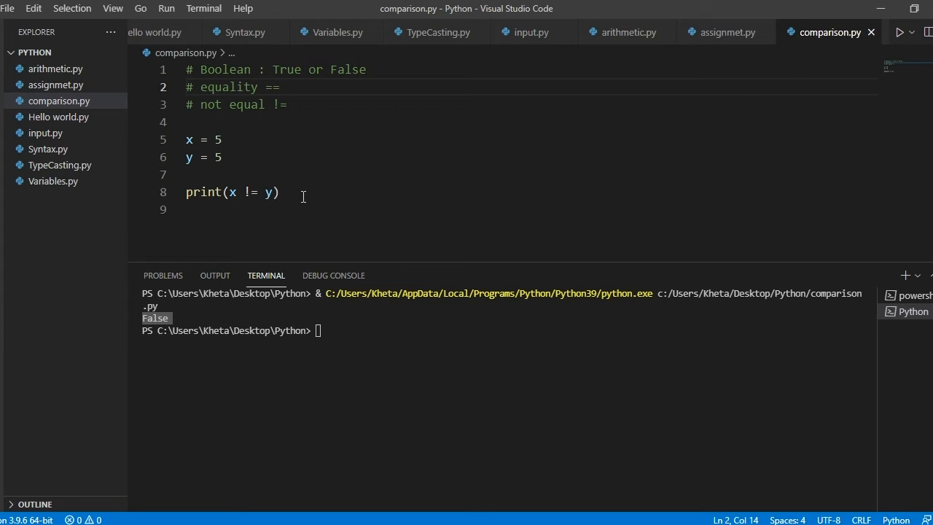
left_click(280, 87)
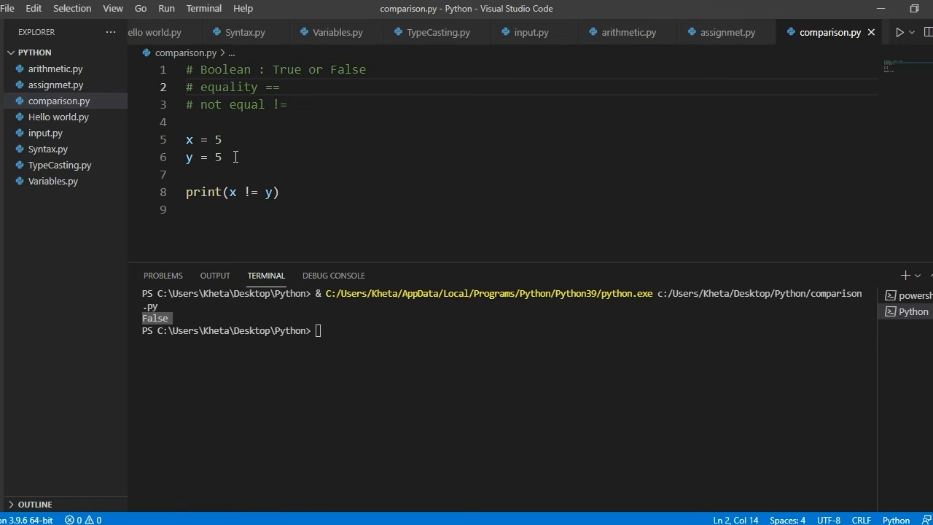
Change y to 3 and run the script so x != y prints True.
type("3")
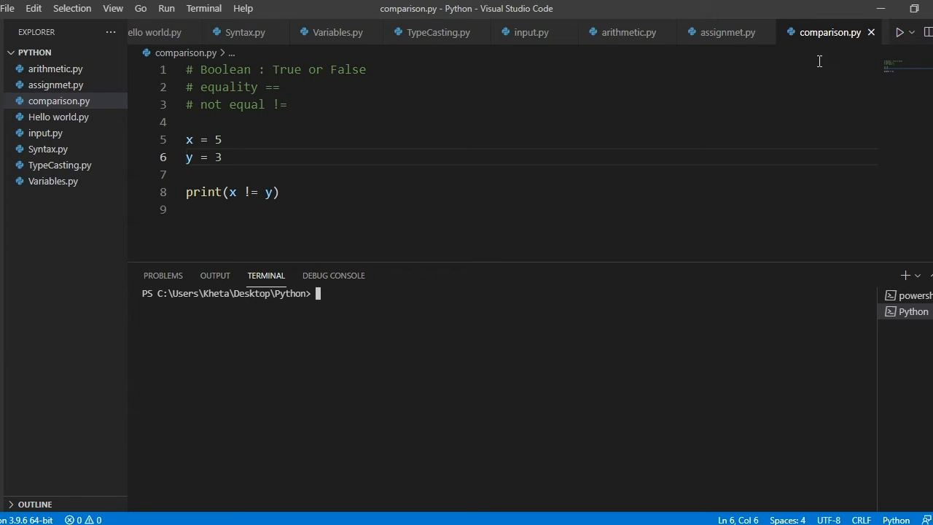
left_click(900, 32)
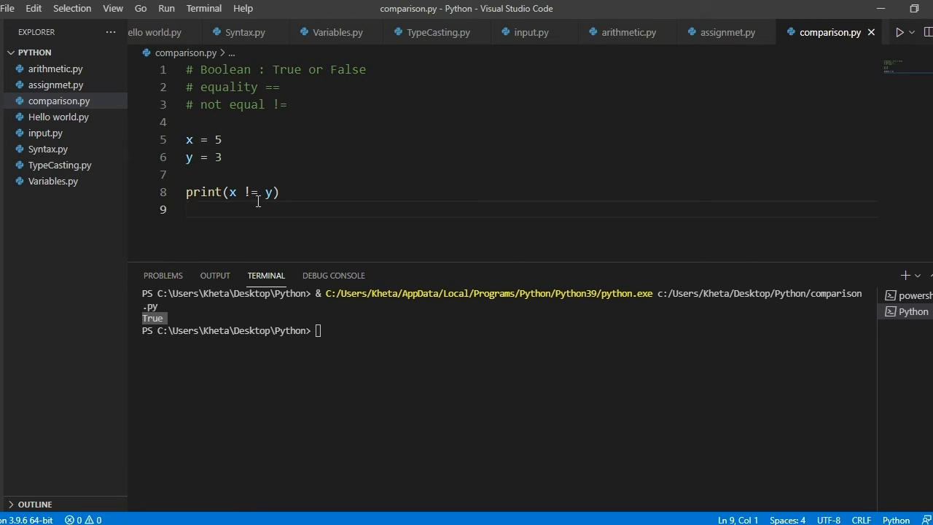
double_click(219, 158)
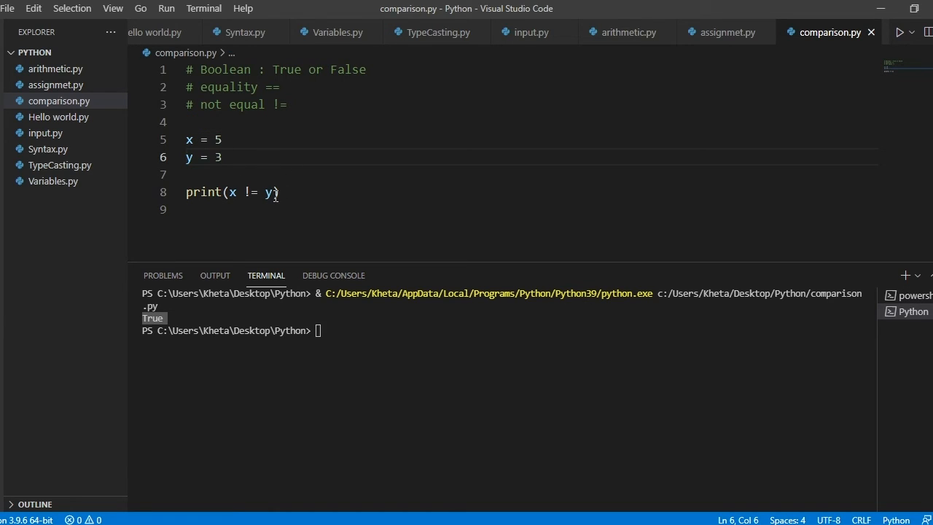
mouse_move(269, 193)
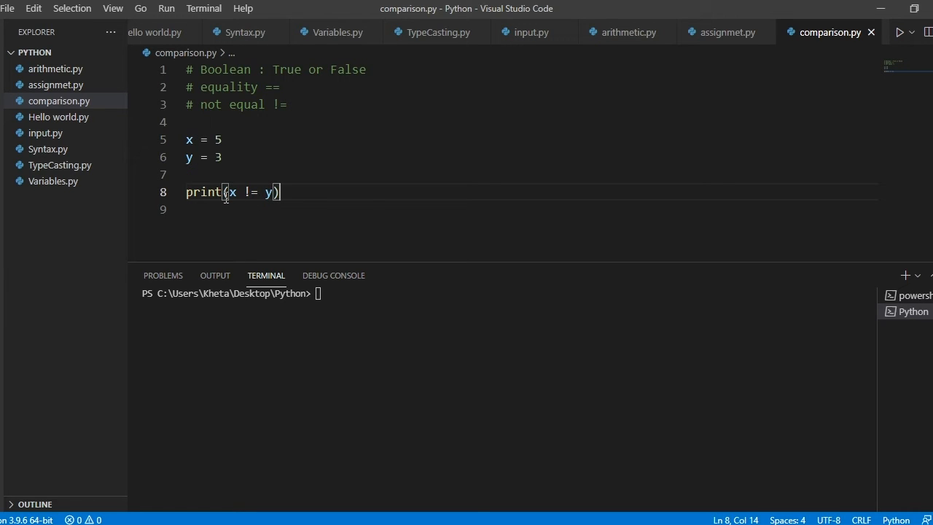
mouse_move(303, 157)
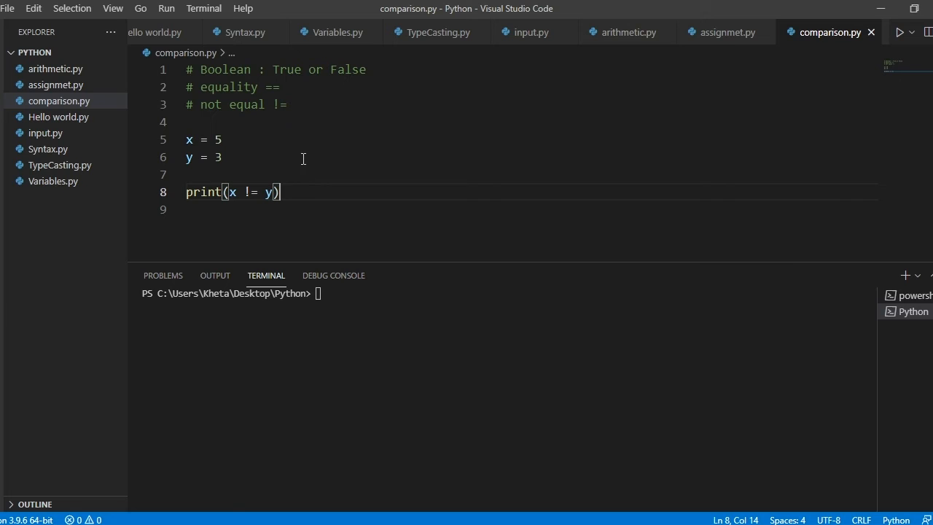
Add the comment '# greater than >' and run the script printing True for x > y.
left_click(287, 105)
type("# gre")
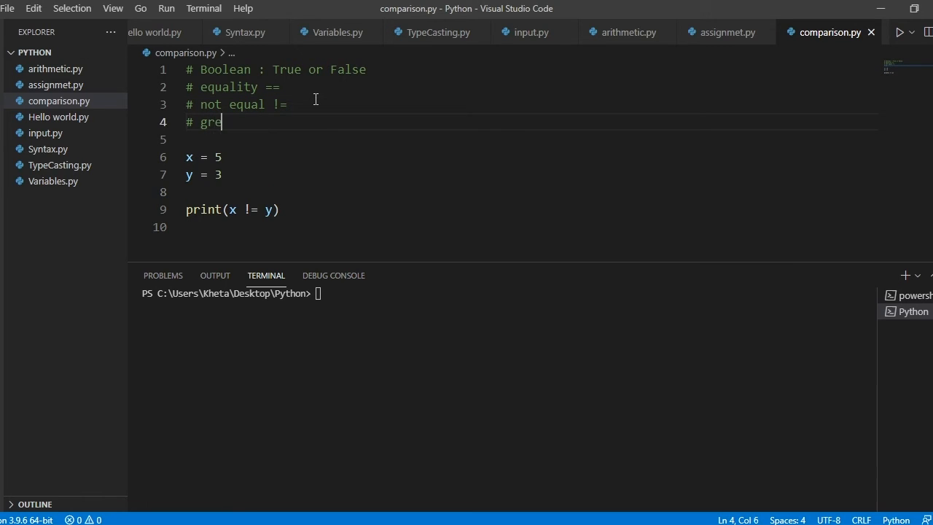
type("ater than >")
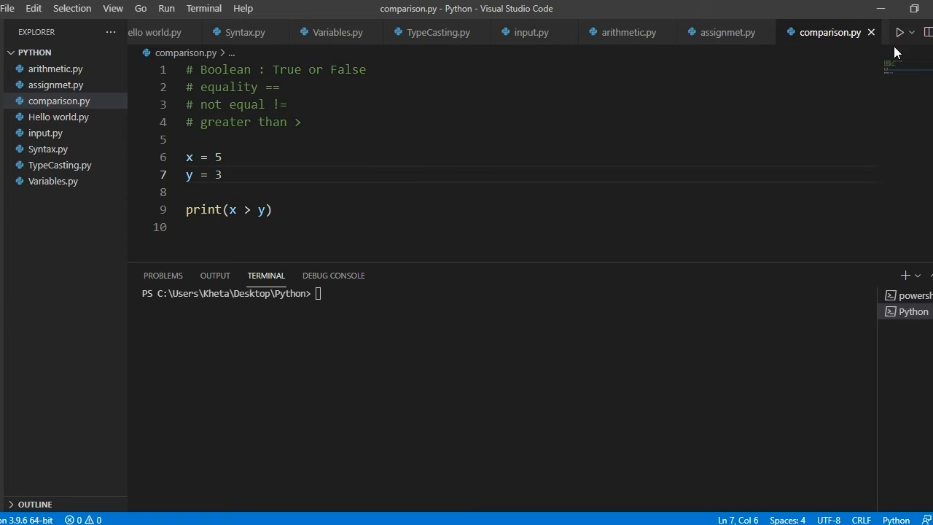
left_click(901, 32)
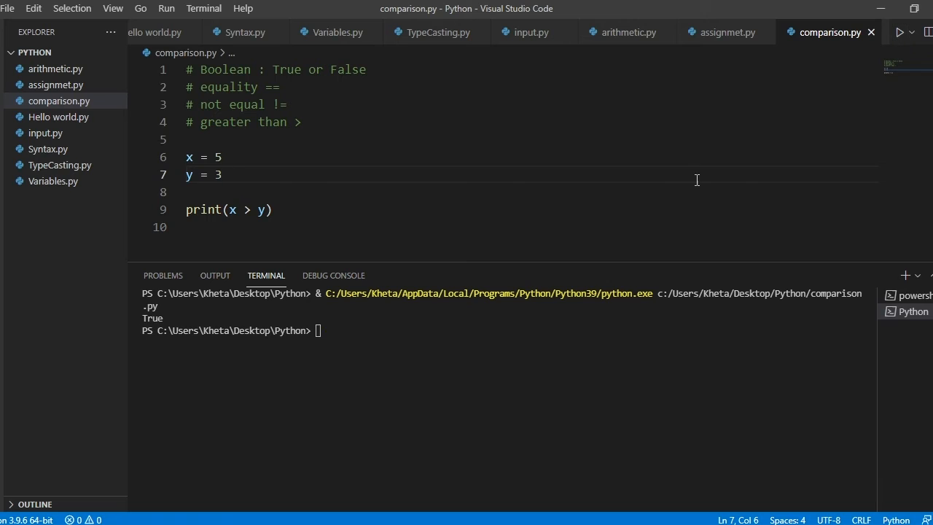
double_click(151, 318)
type("# less")
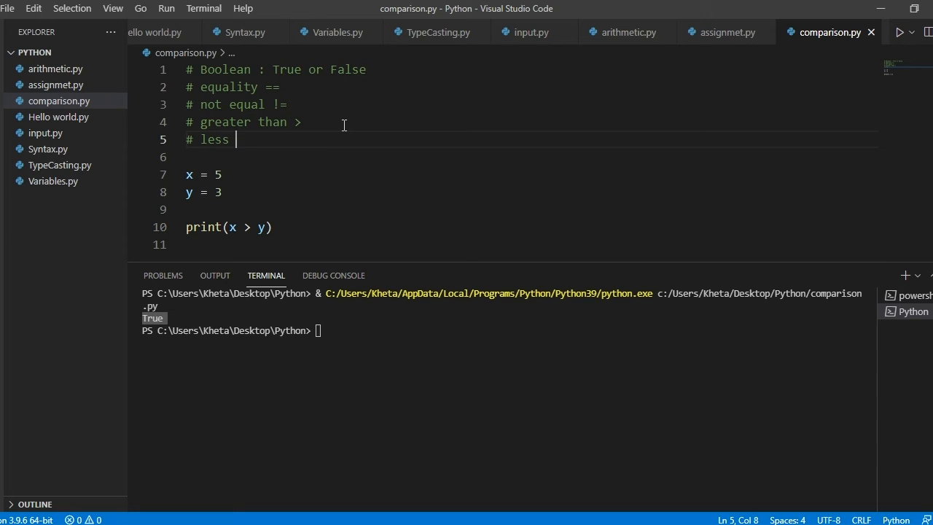
Add the comment '# less than <' and run the script printing False for x < y.
type("than <")
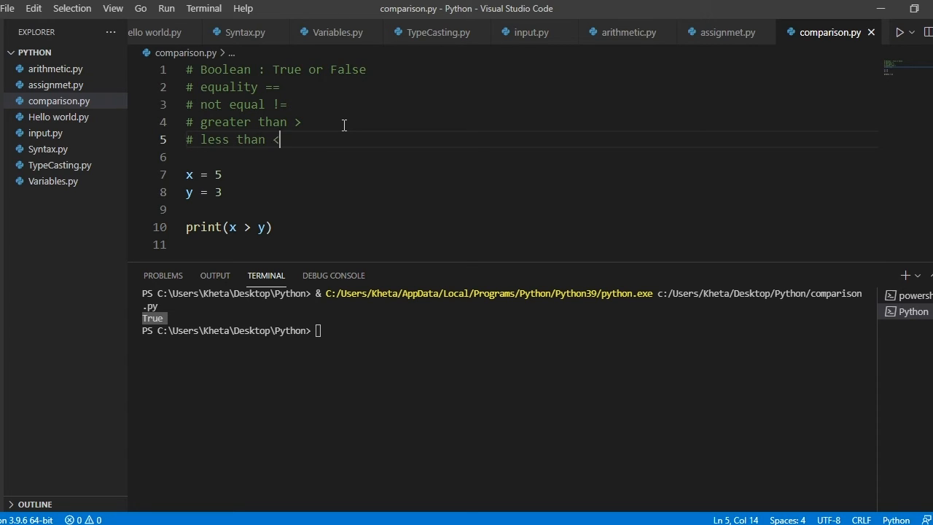
left_click(254, 227)
type("<")
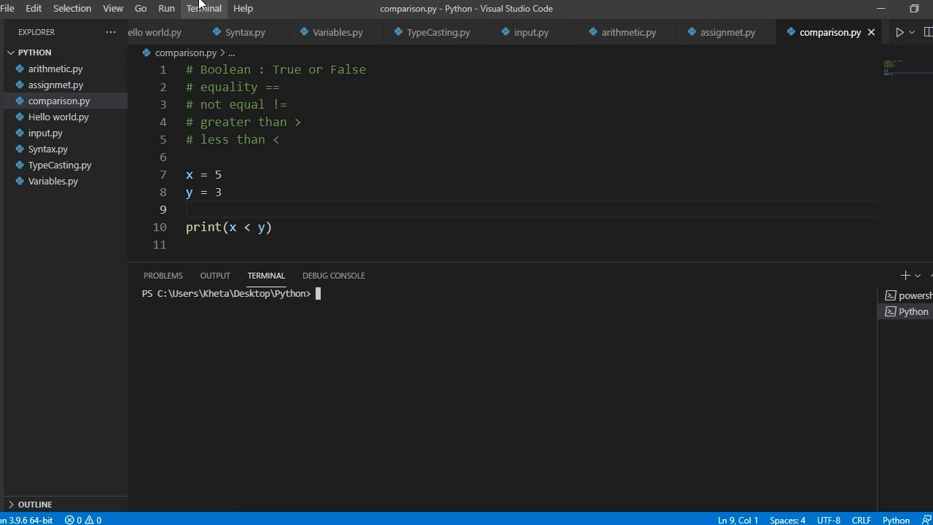
left_click(900, 32)
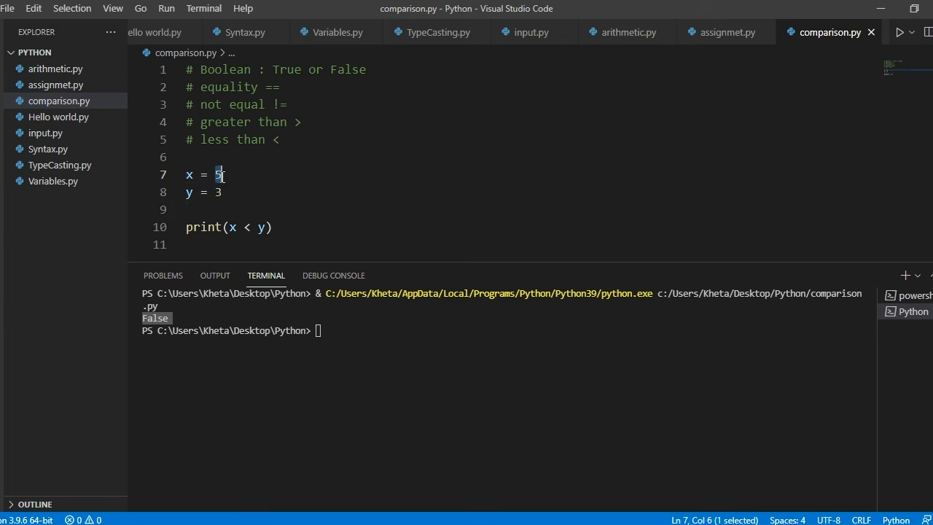
left_click(204, 193)
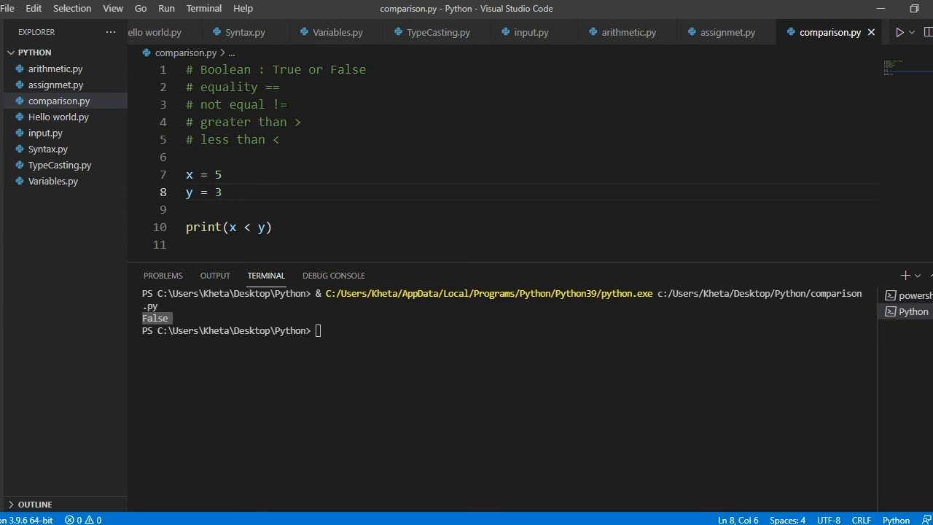
left_click(277, 140)
type("# greater tha")
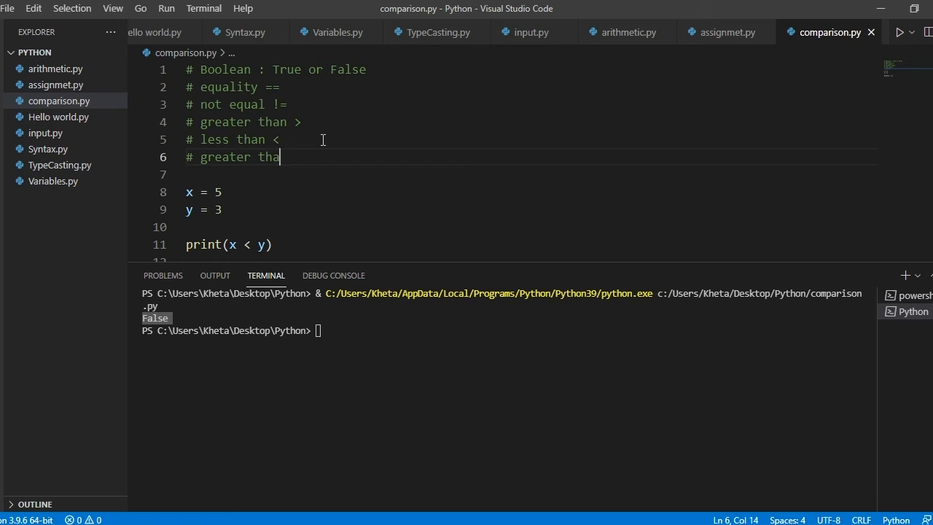
Finish the '# greater than or equal to' comment and run comparison.py, printing True for x >= y.
type("n or e")
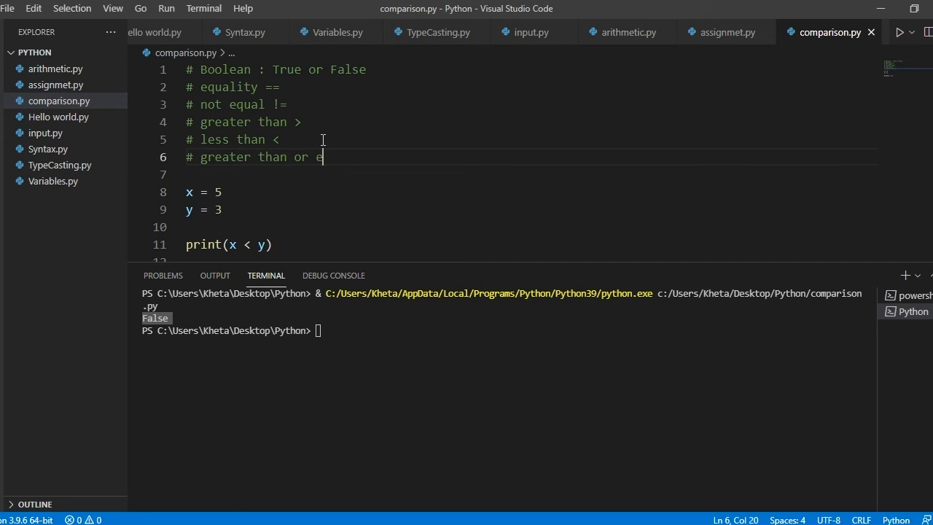
type("qual to")
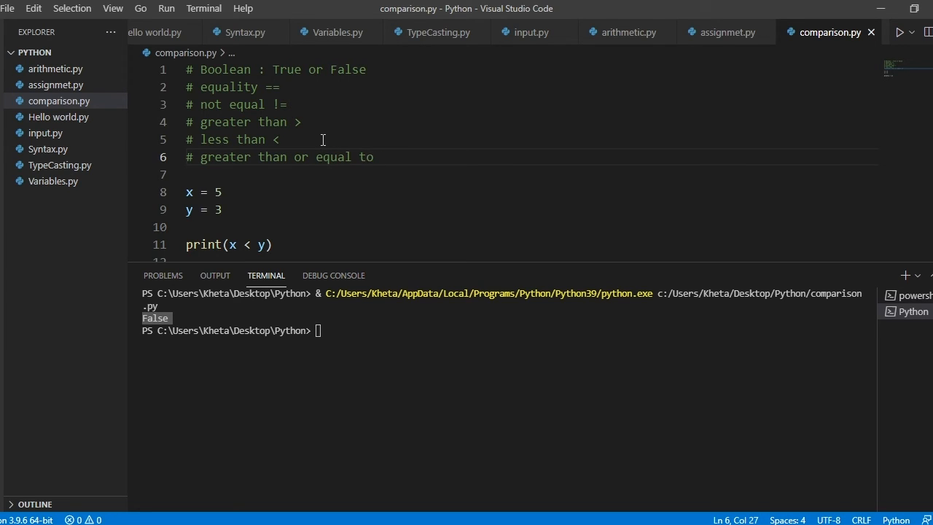
left_click(251, 206)
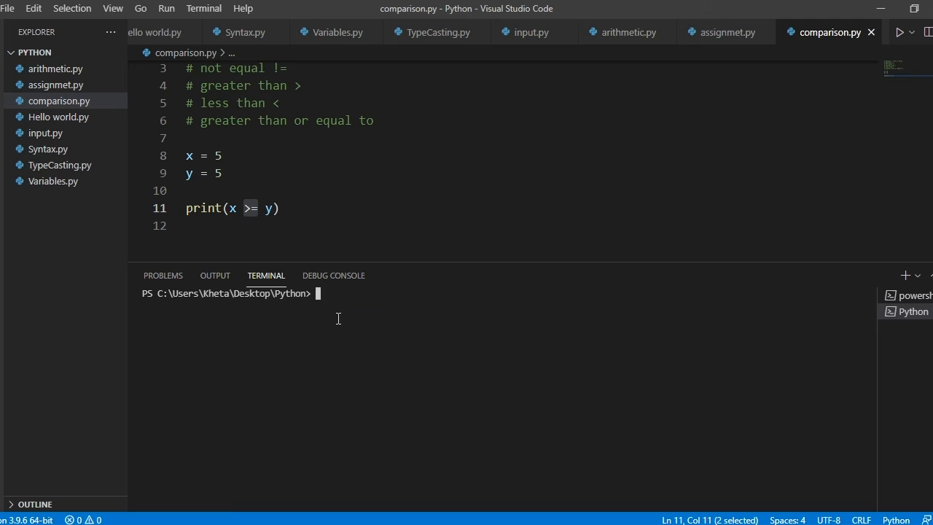
left_click(901, 32)
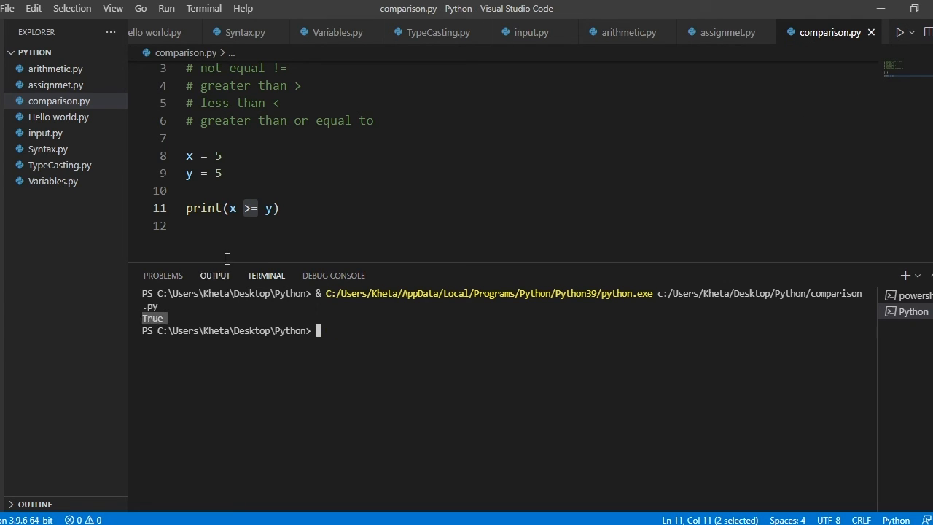
Set y to 10 and run print(x >= y), which outputs False.
left_click(221, 171)
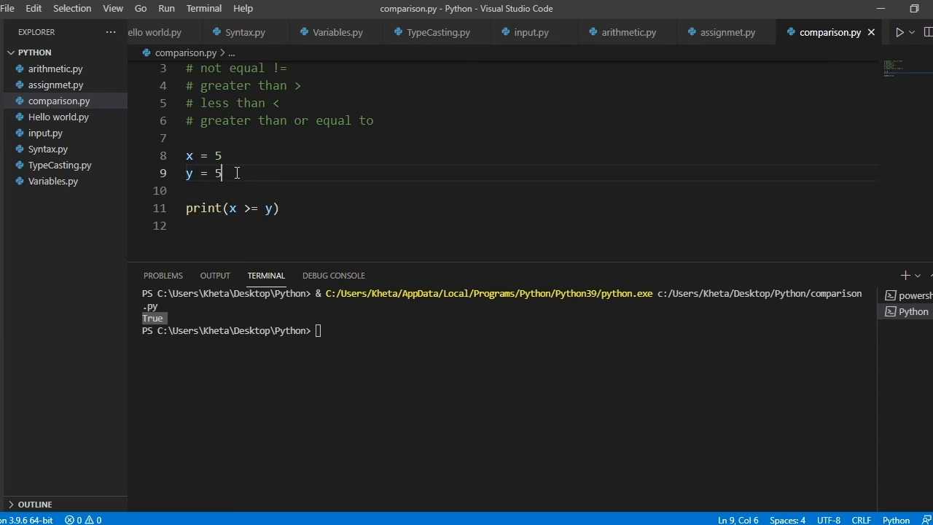
type("0")
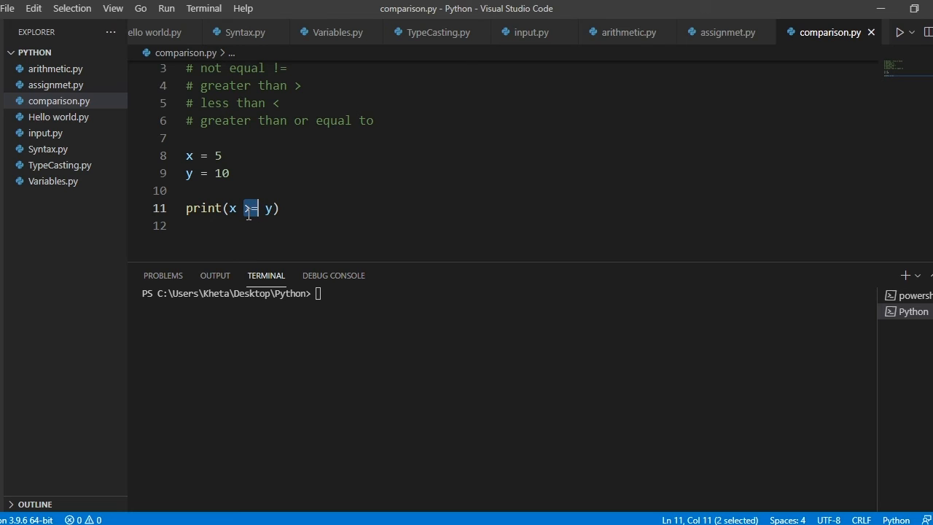
left_click(250, 207)
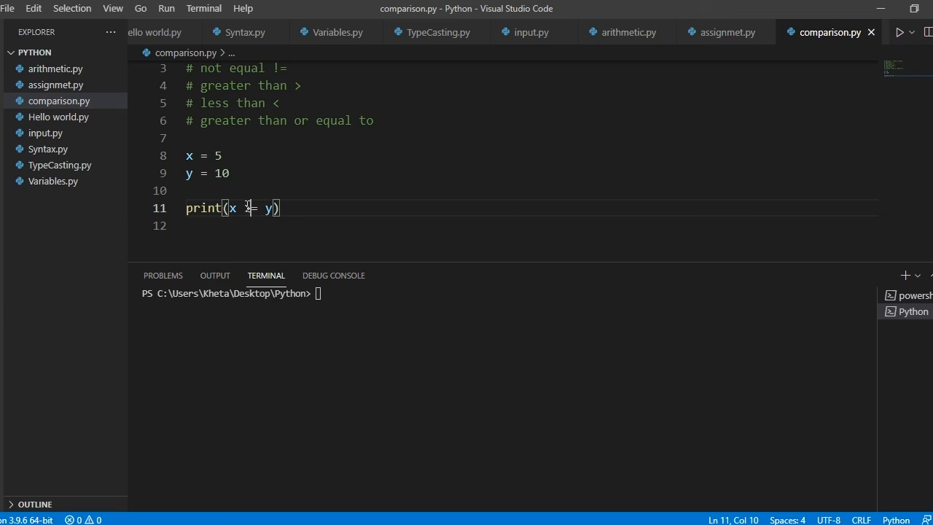
type(">")
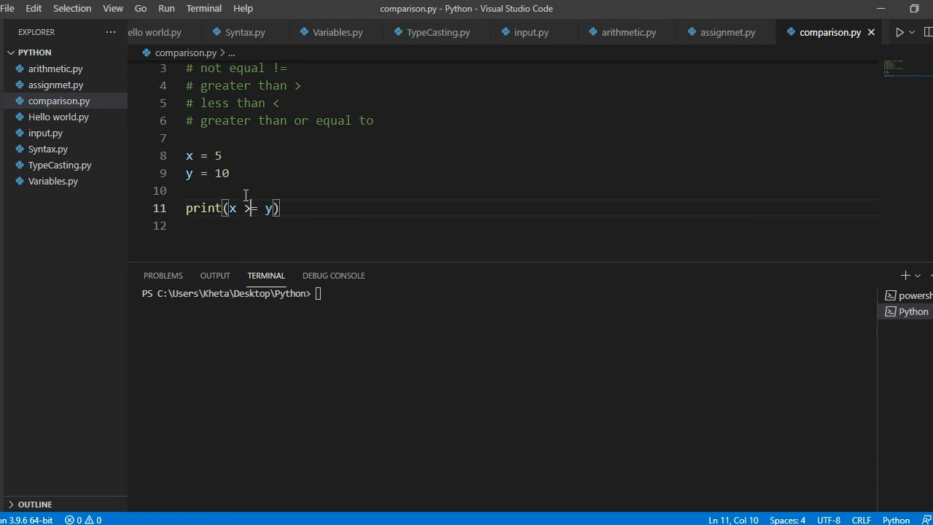
mouse_move(338, 191)
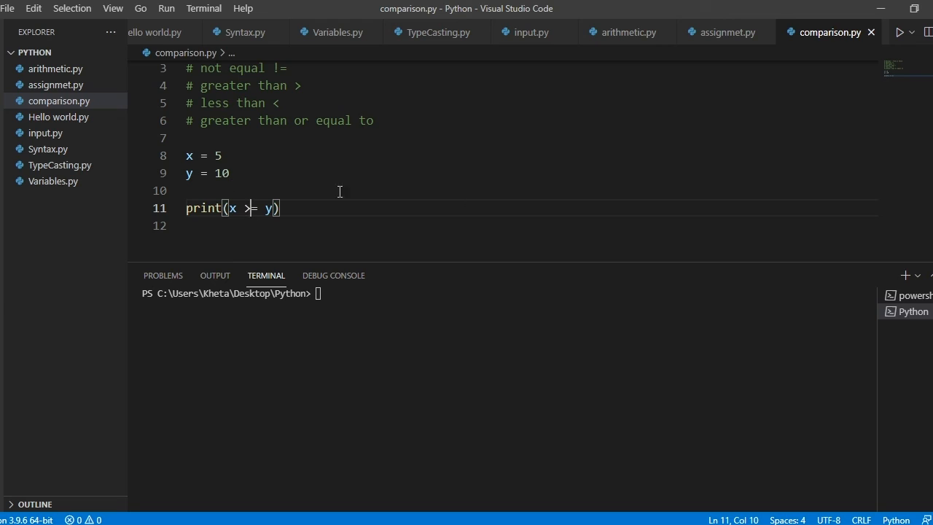
left_click(901, 32)
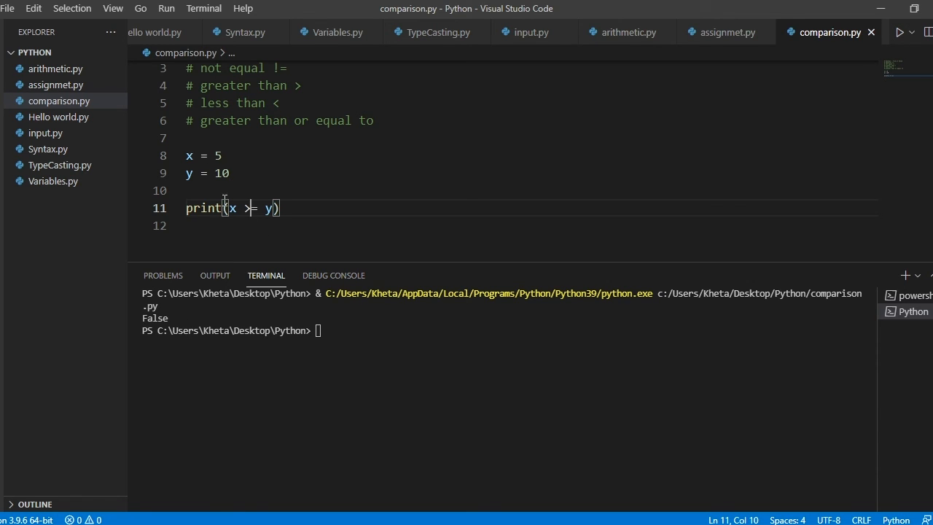
Set x = 10 and y = 5, clear the terminal and rerun to print True.
type("0")
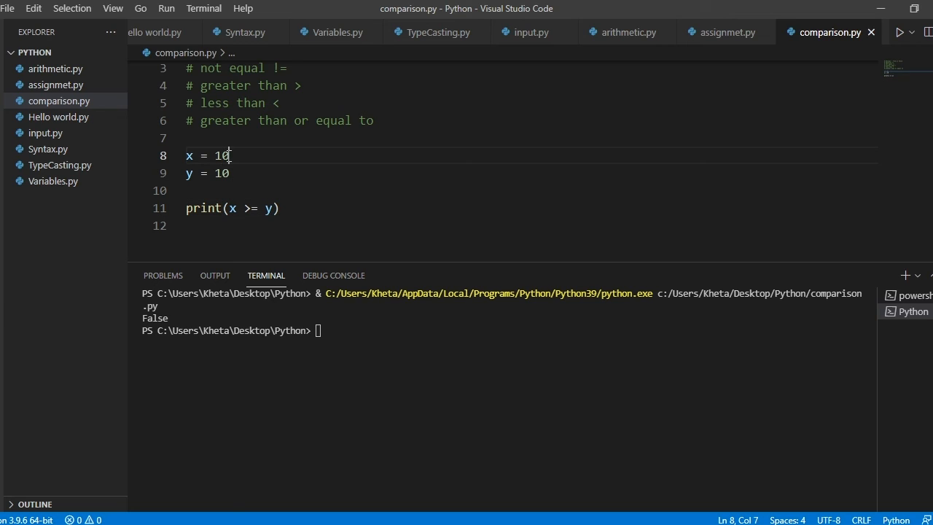
key("Backspace")
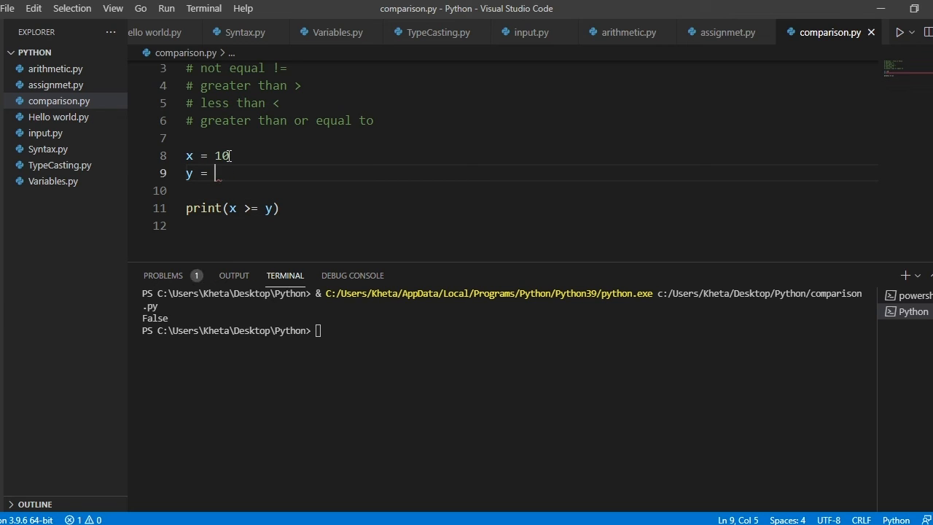
type("5")
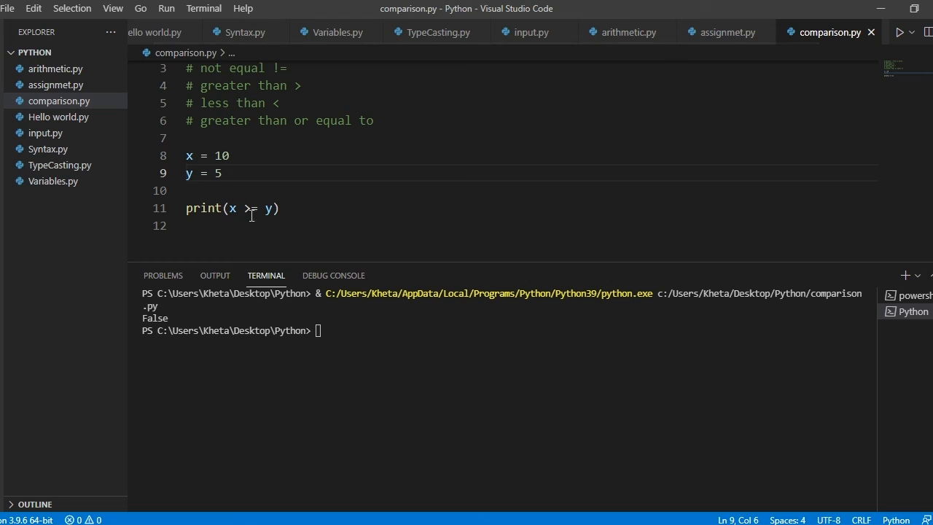
type("clea")
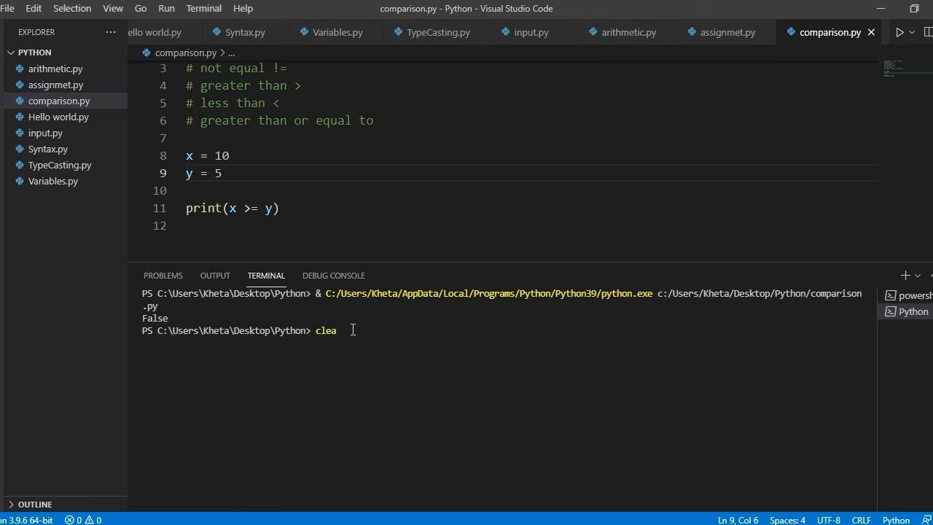
key("Return")
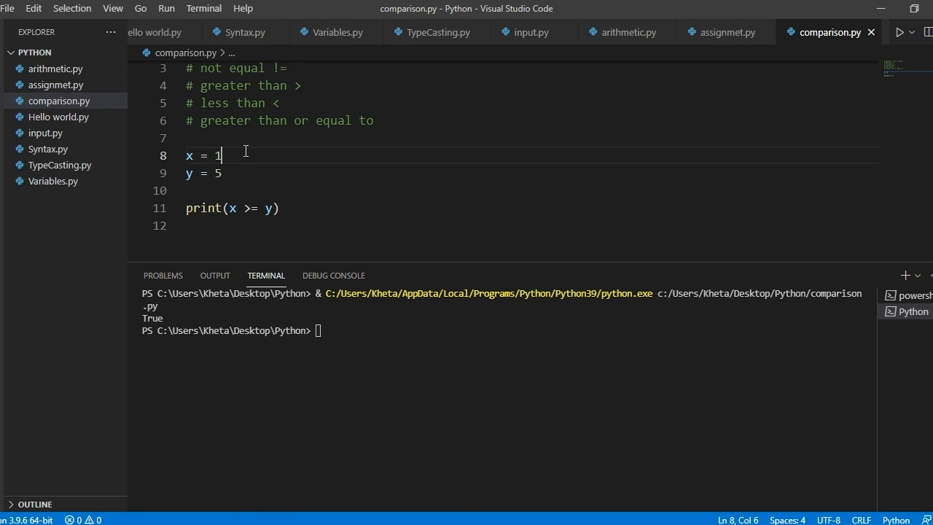
Change x back to 5 and start the '# less than or equal' comment.
type("5")
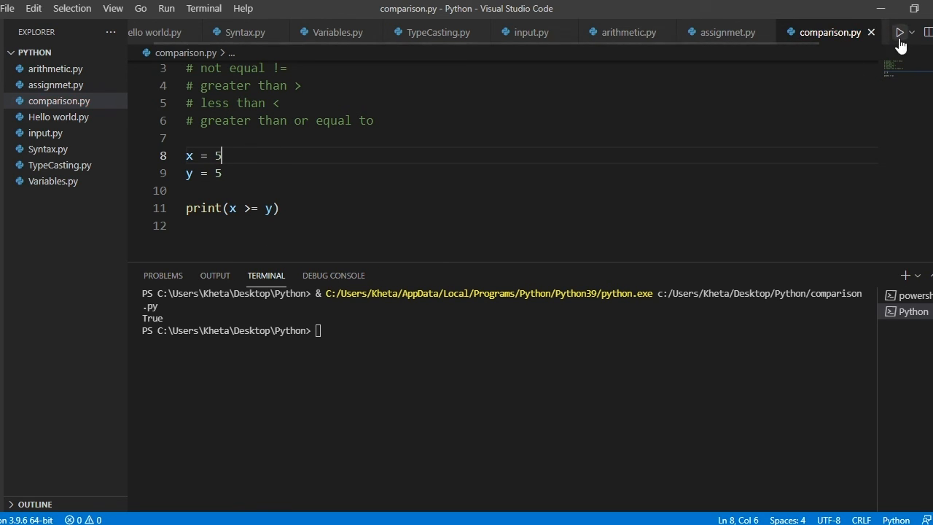
type("# less than or eaul")
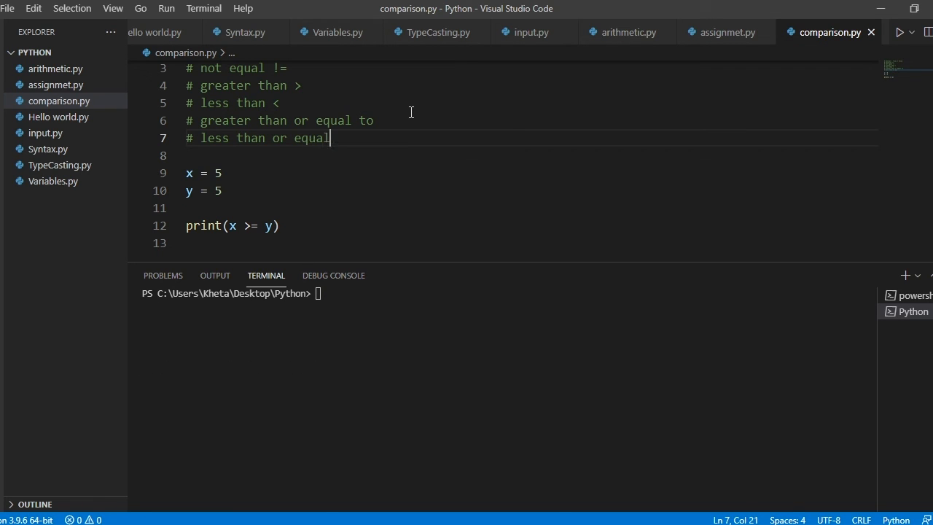
Add >= and <= symbols to the or-equal comments and change the print to x <= y.
type("to <=")
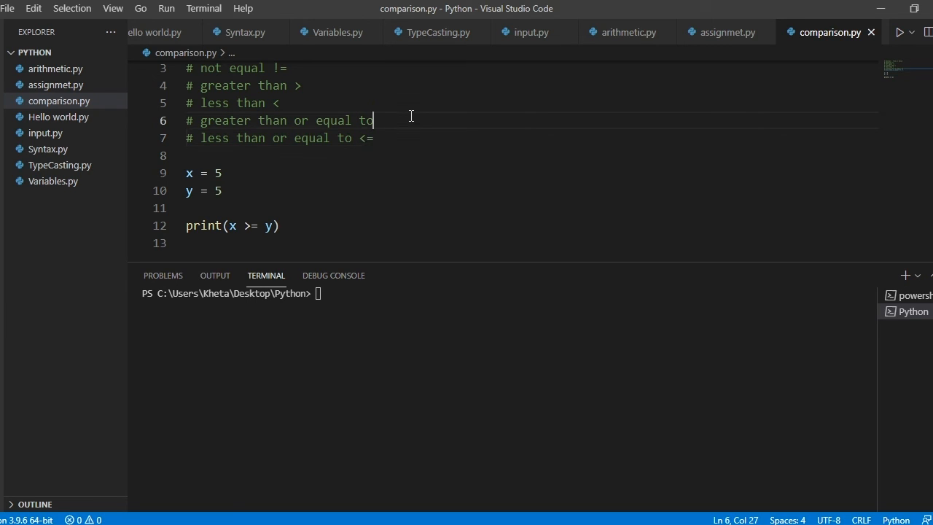
type(">=")
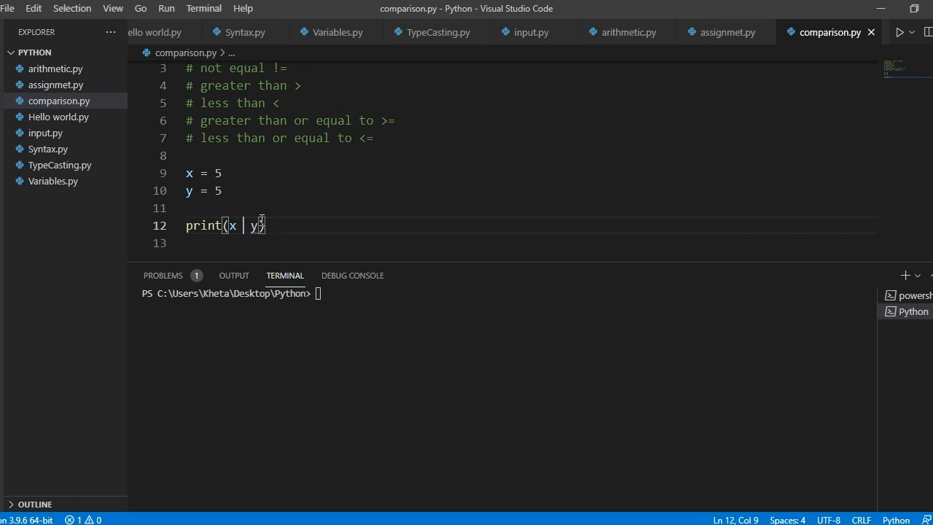
type("<=")
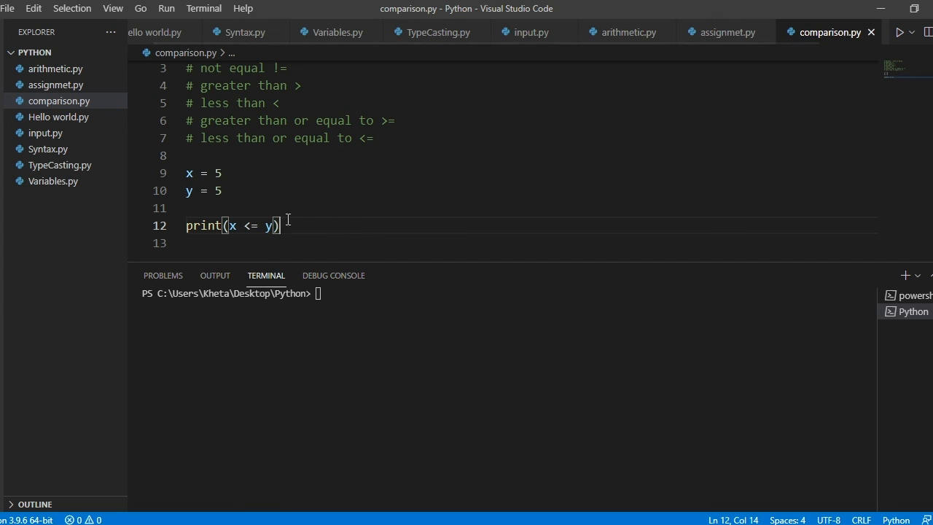
mouse_move(279, 138)
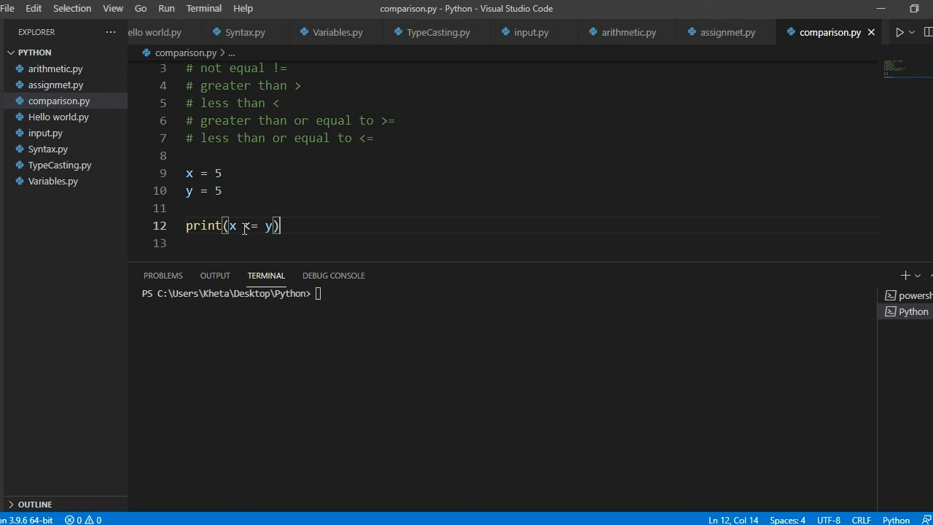
type("<")
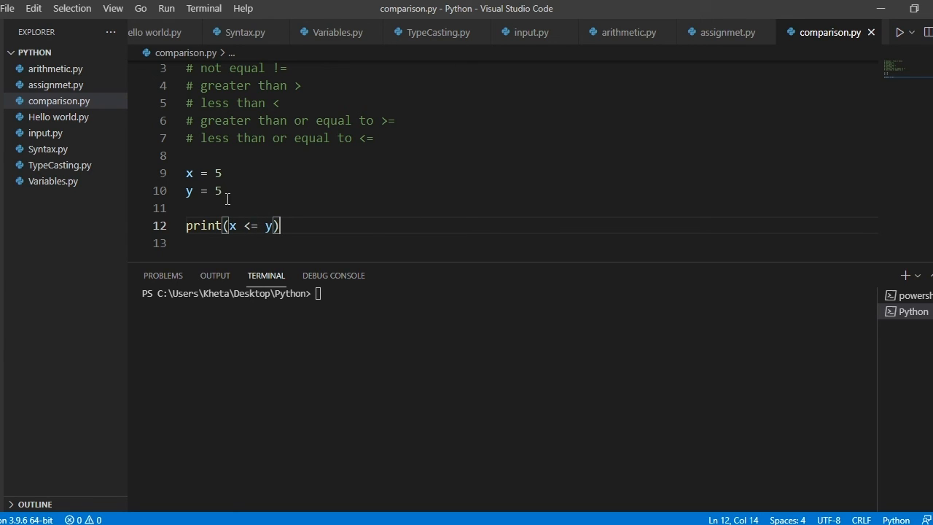
mouse_move(232, 192)
type("3")
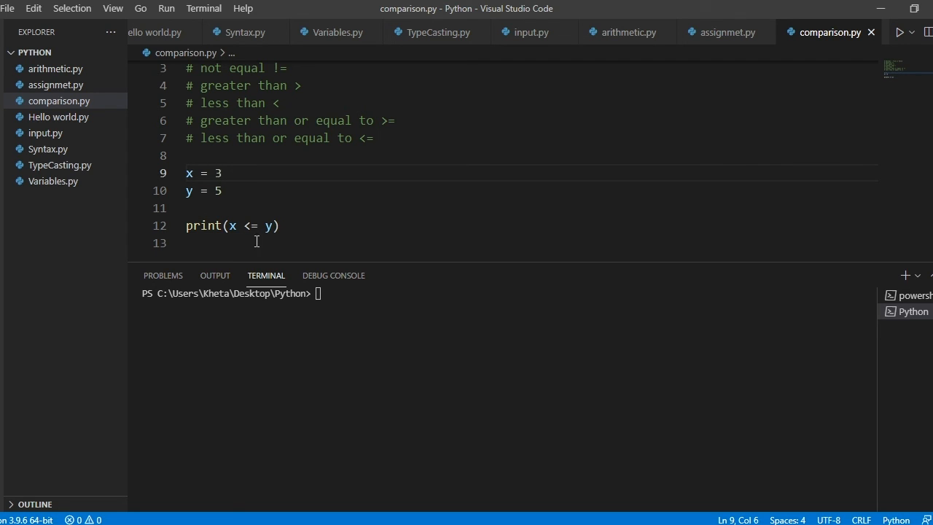
mouse_move(592, 178)
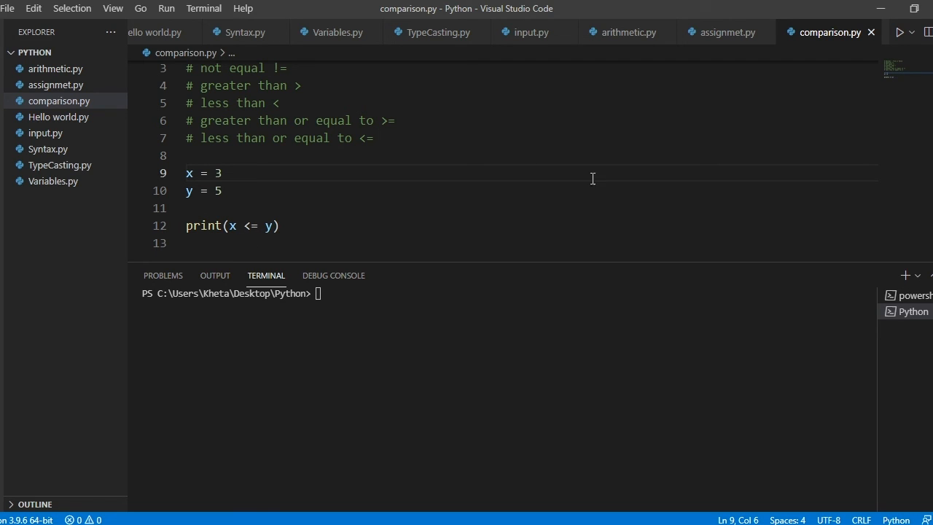
Run x <= y with x as 3 then 5, printing True both times, then clear x's value.
left_click(899, 32)
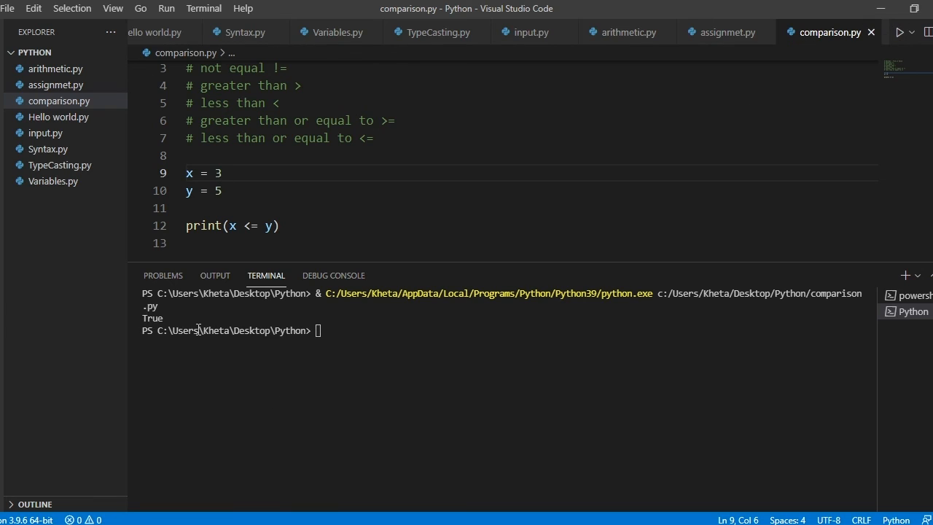
left_click(256, 225)
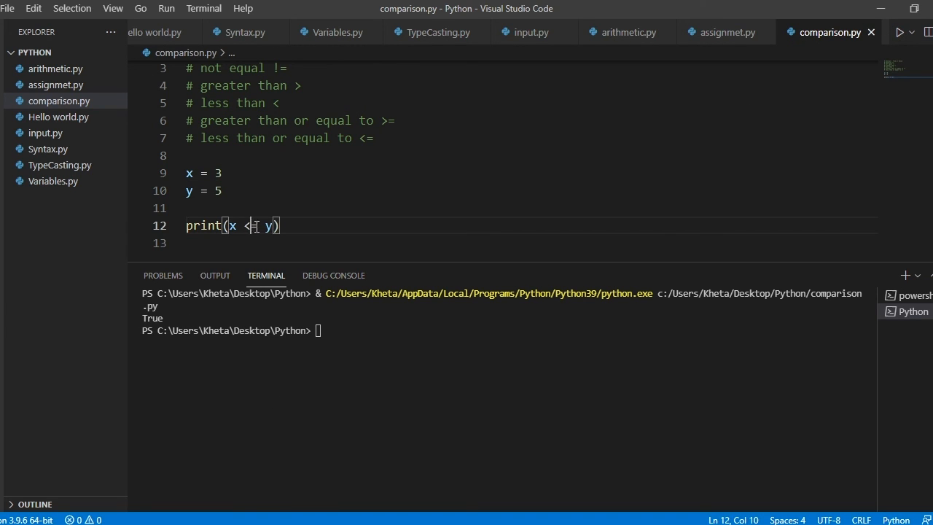
left_click(237, 172)
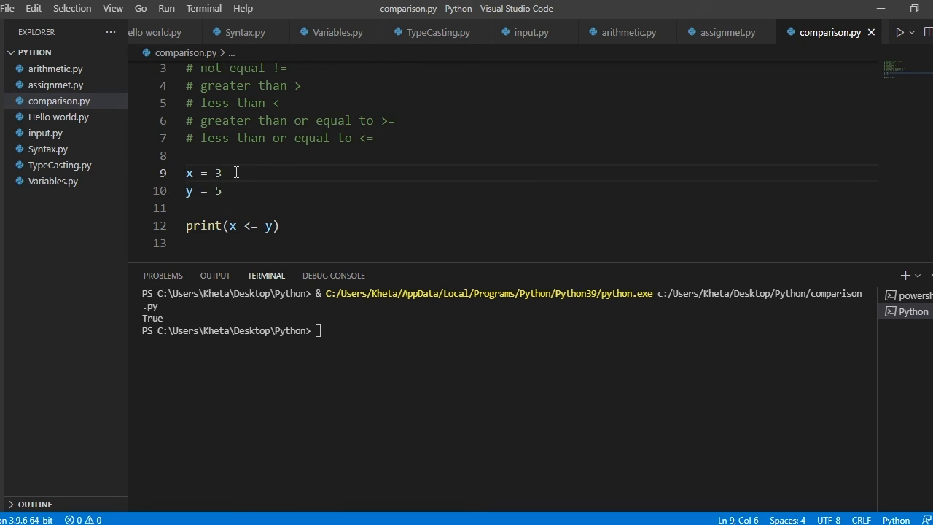
type("5")
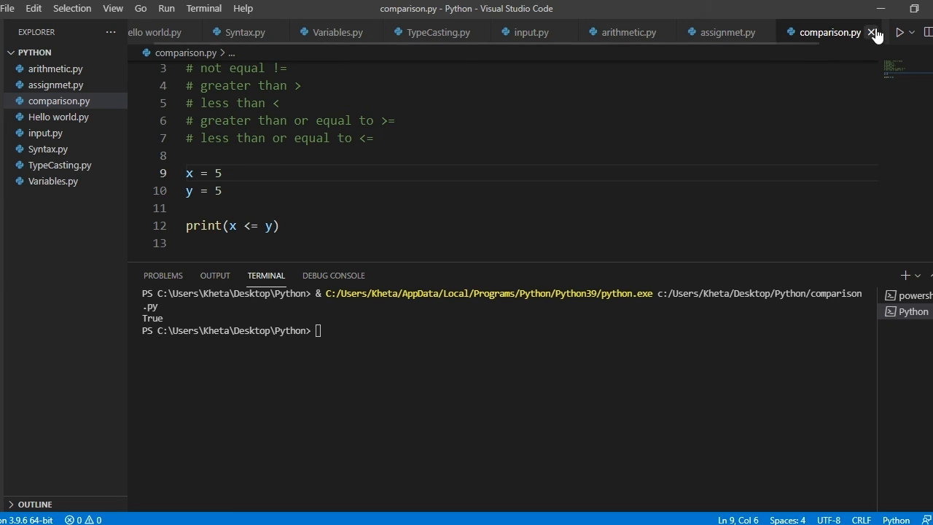
left_click(899, 32)
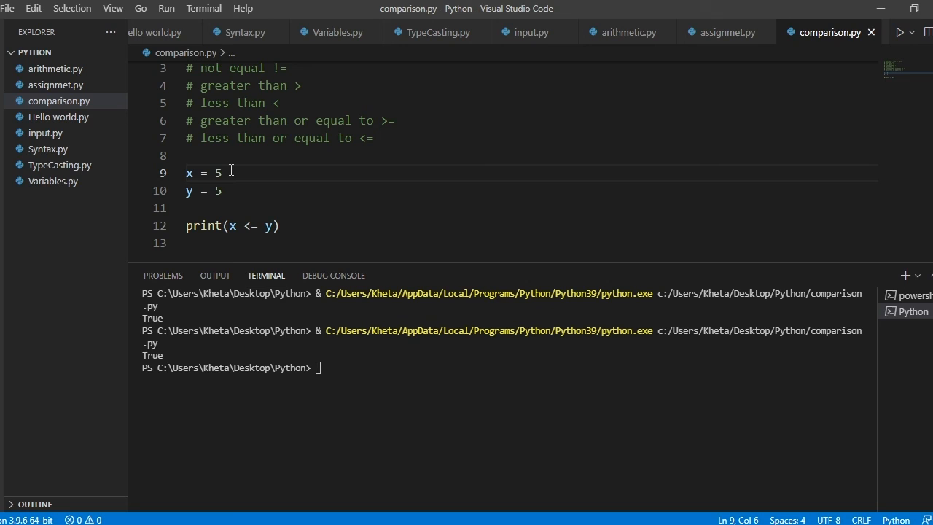
key("Backspace")
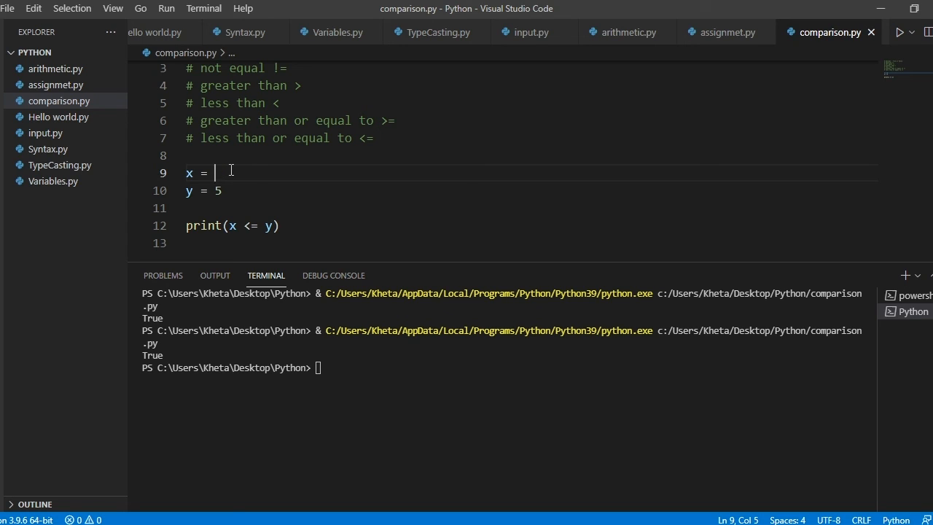
Set x = 10 and y = 1 and rerun, so x <= y prints False.
type("10")
left_click(529, 191)
type("1")
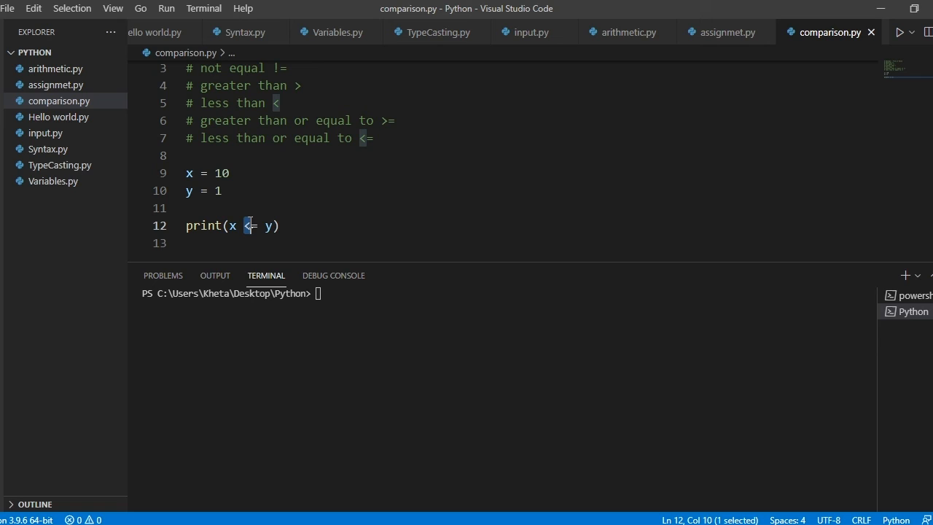
mouse_move(901, 32)
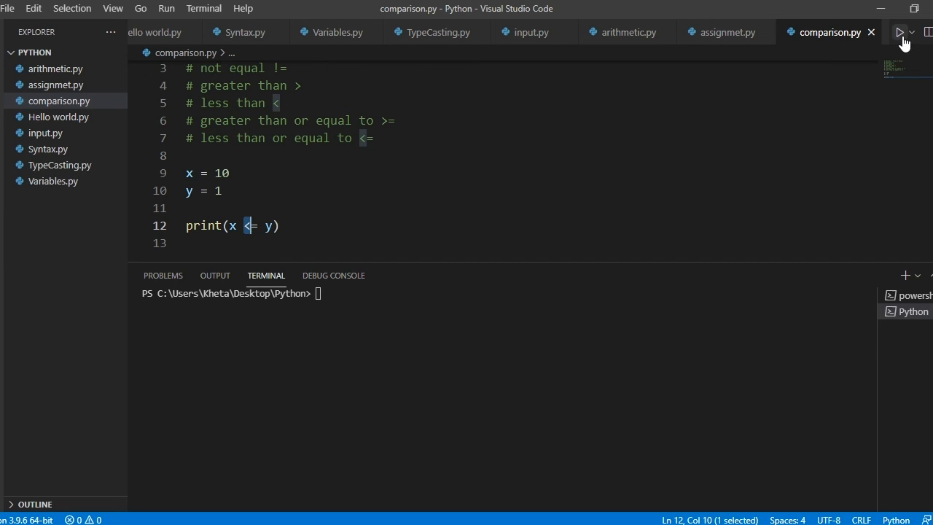
left_click(900, 32)
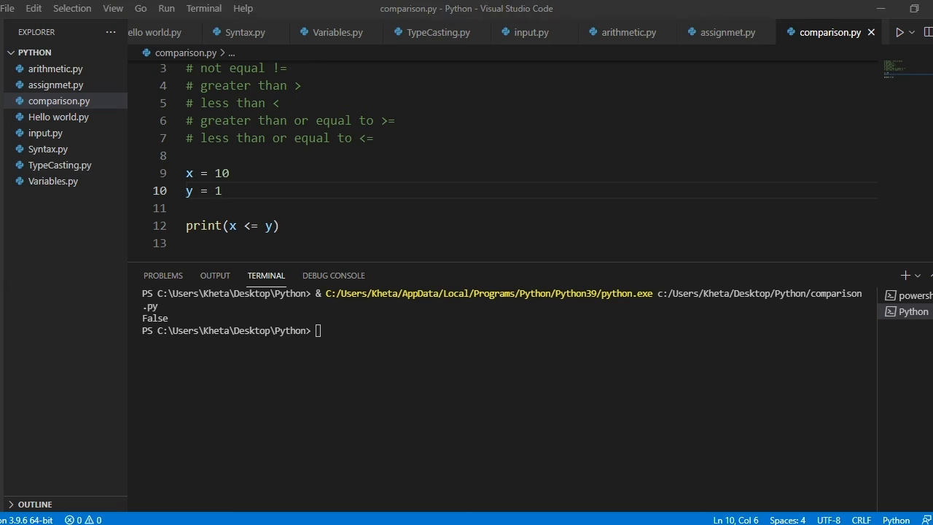
left_click(137, 207)
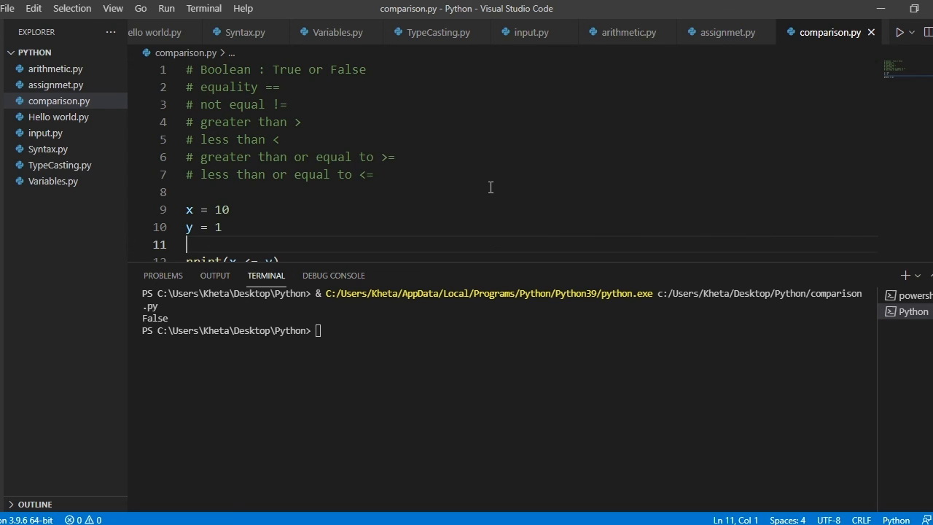
scroll("down", 3)
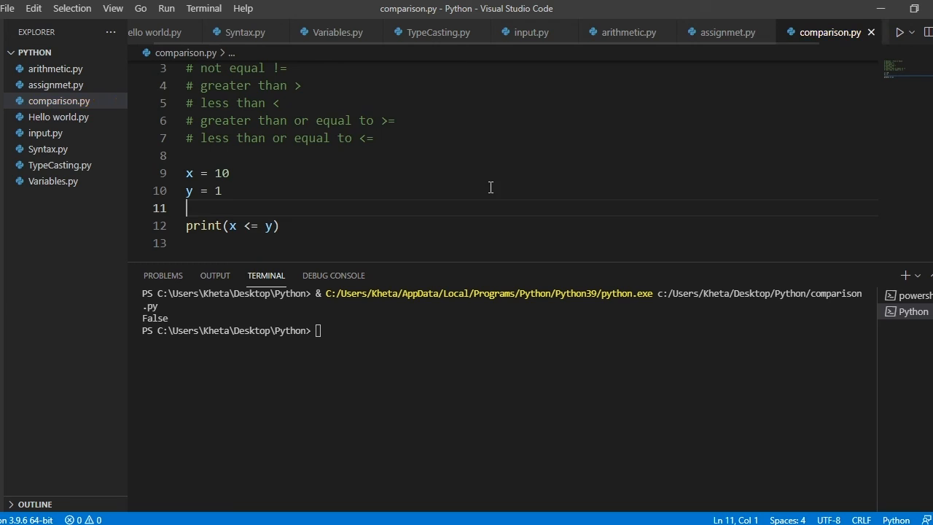
scroll("up", 3)
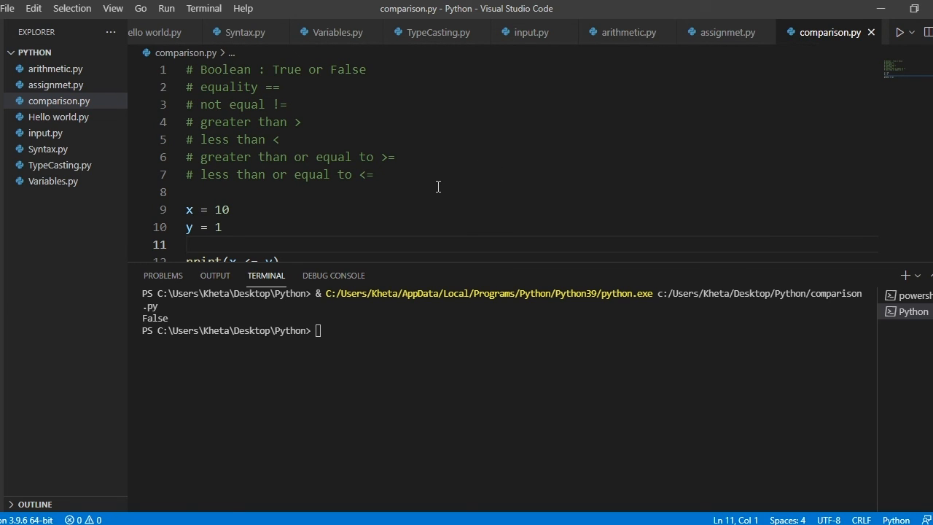